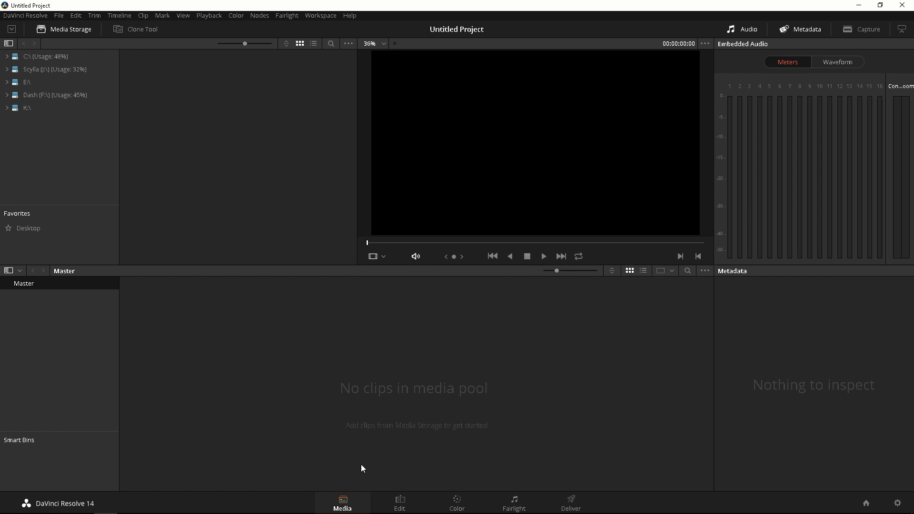
mouse_move(325, 30)
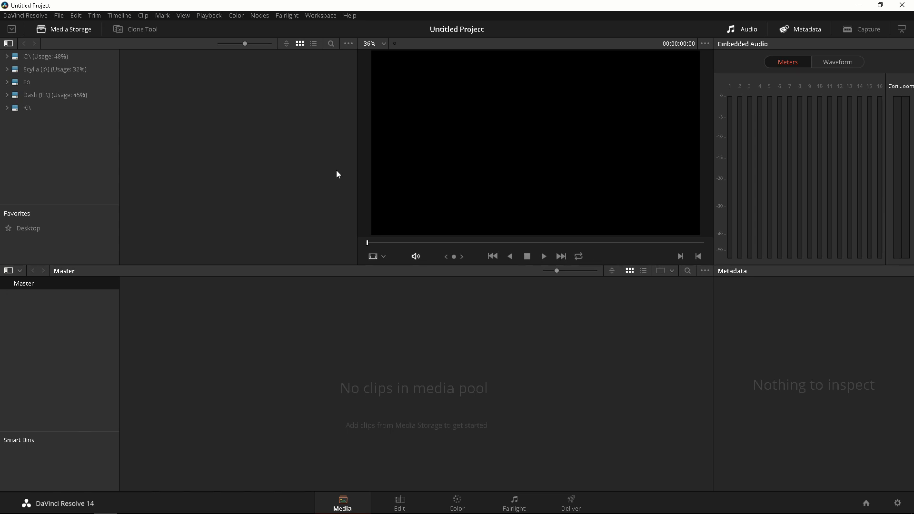
mouse_move(334, 146)
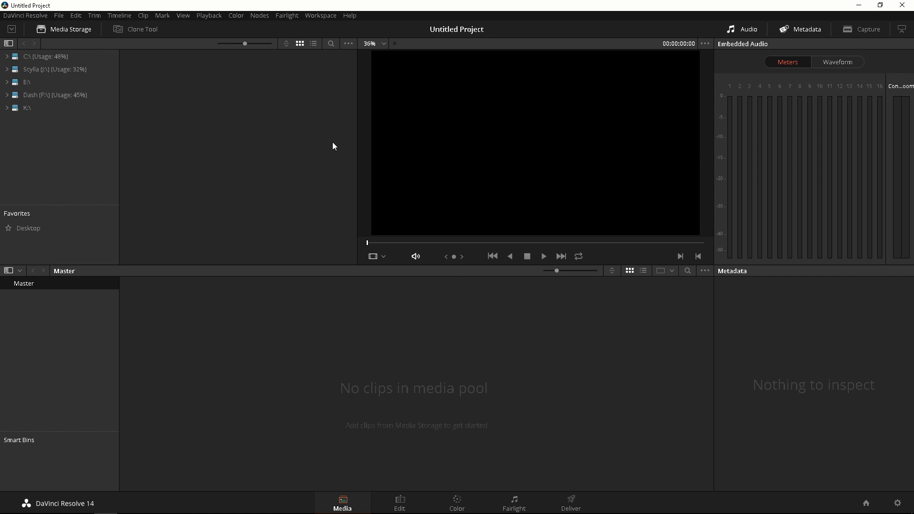
mouse_move(226, 94)
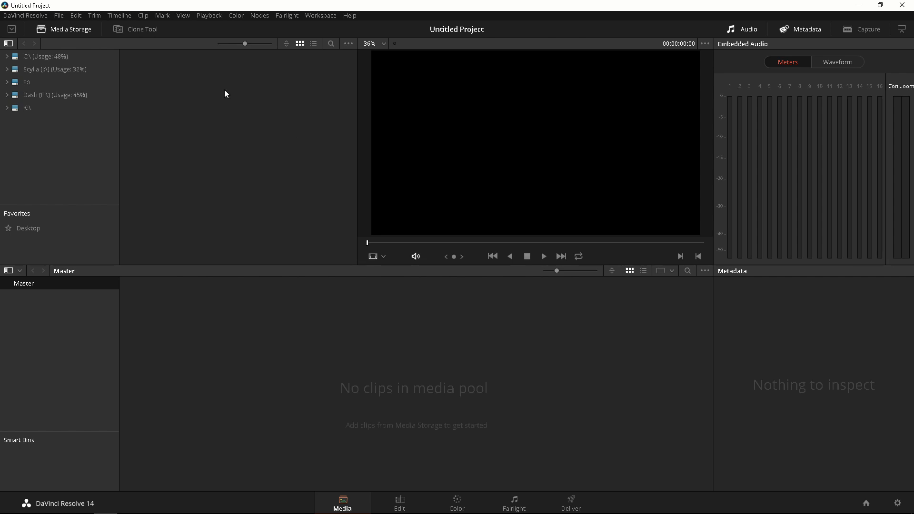
mouse_move(95, 154)
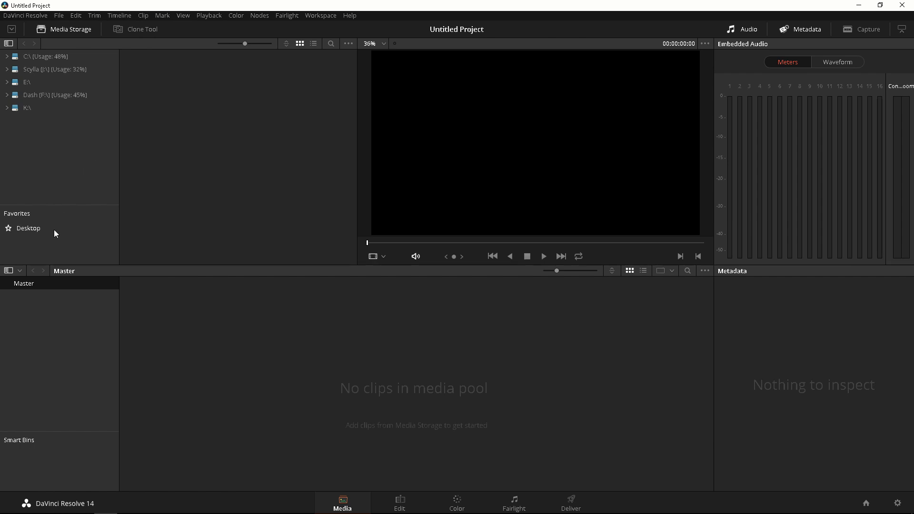
mouse_move(66, 233)
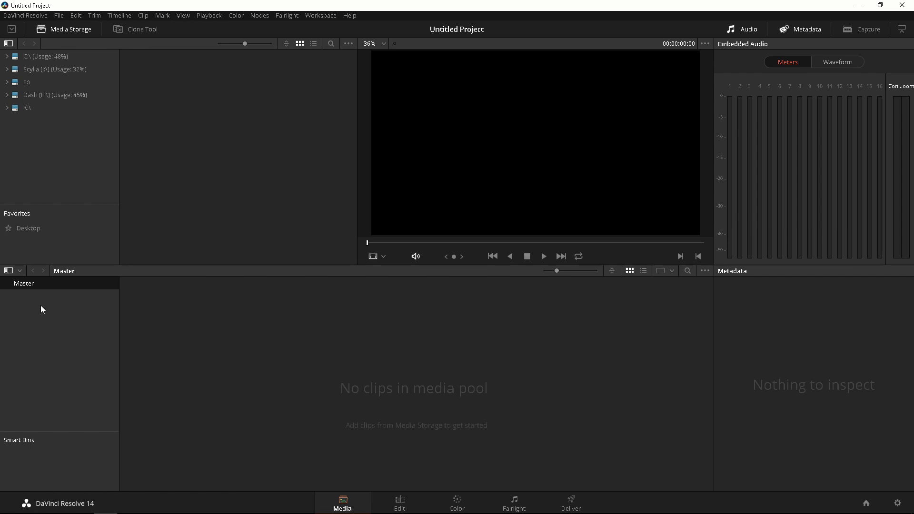
mouse_move(43, 458)
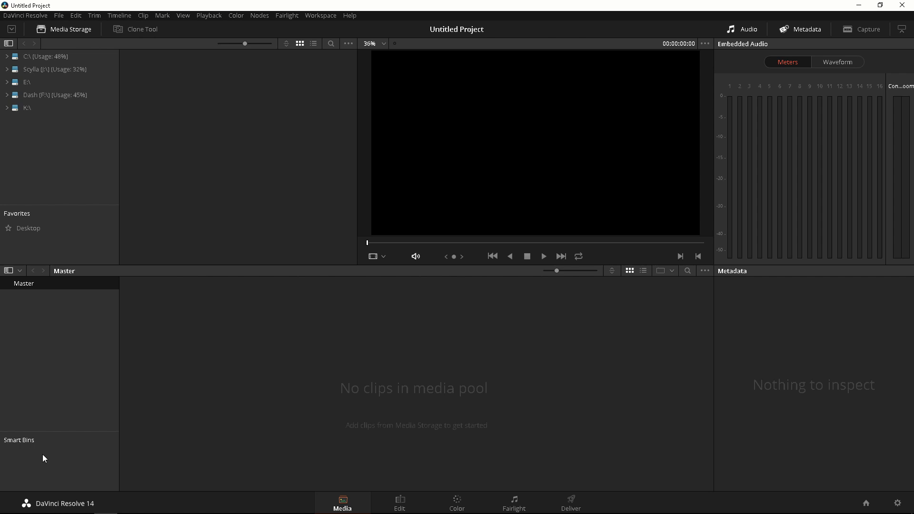
mouse_move(222, 140)
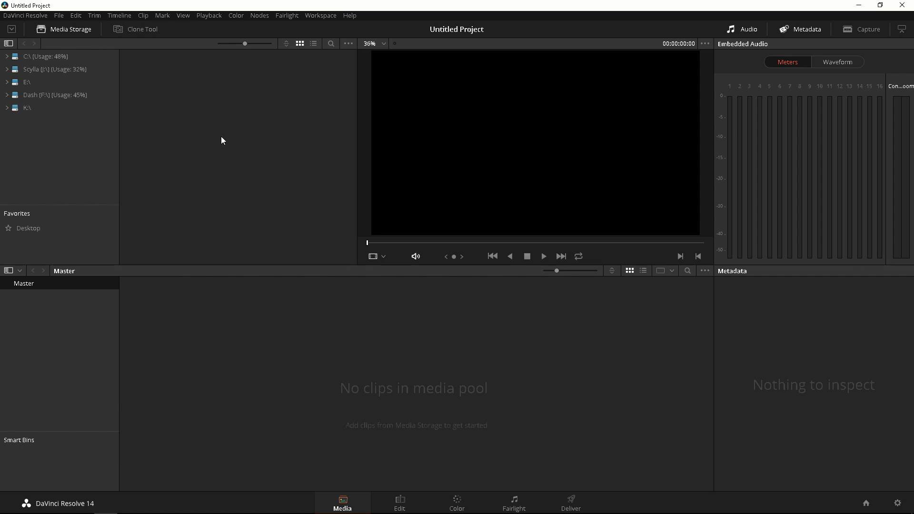
mouse_move(230, 121)
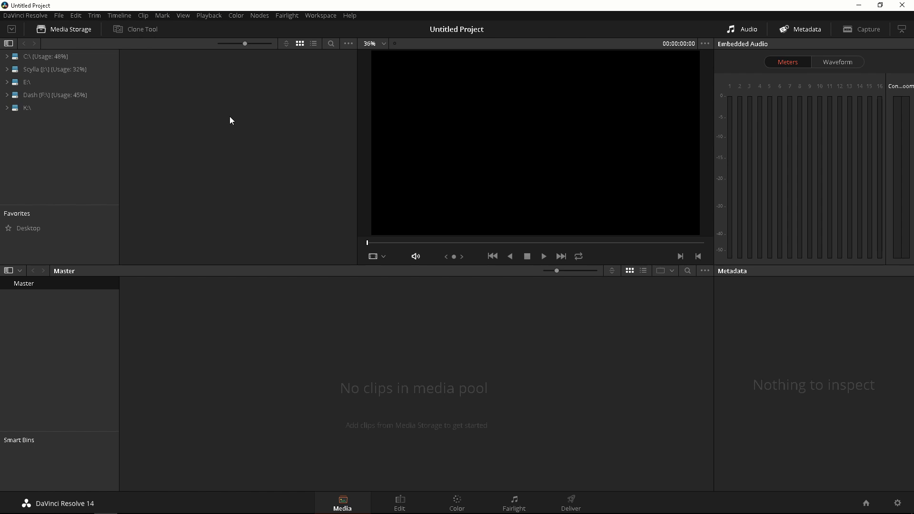
mouse_move(456, 111)
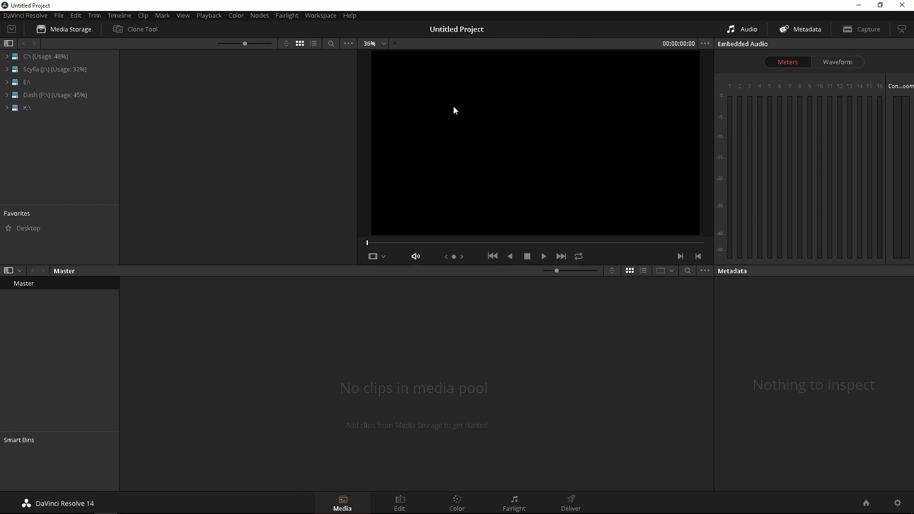
mouse_move(503, 241)
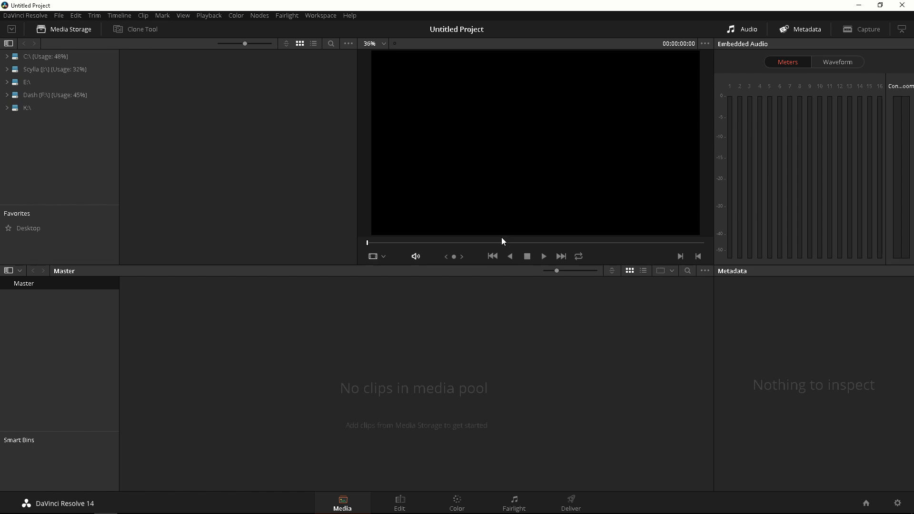
mouse_move(487, 245)
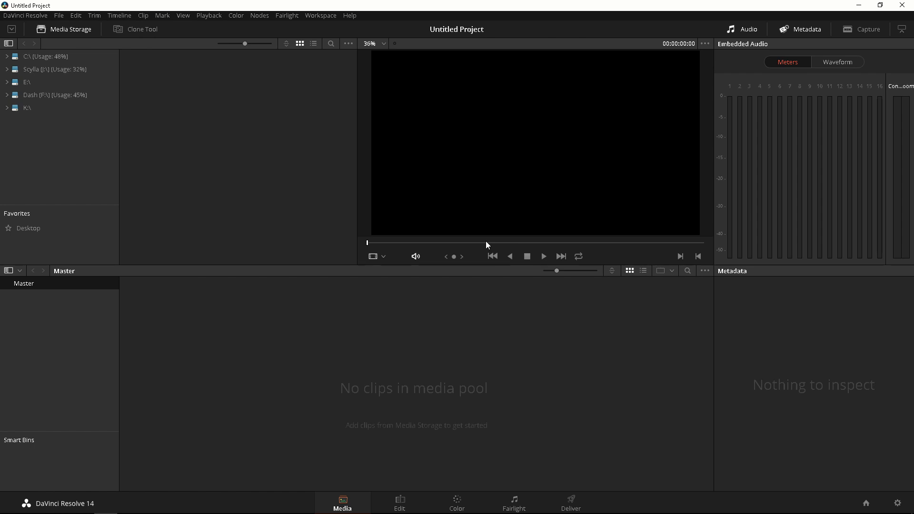
mouse_move(801, 67)
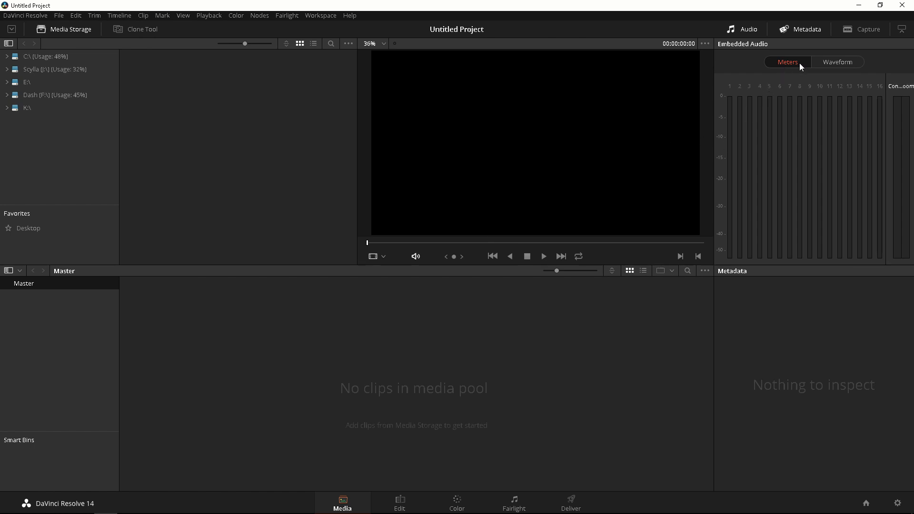
mouse_move(802, 367)
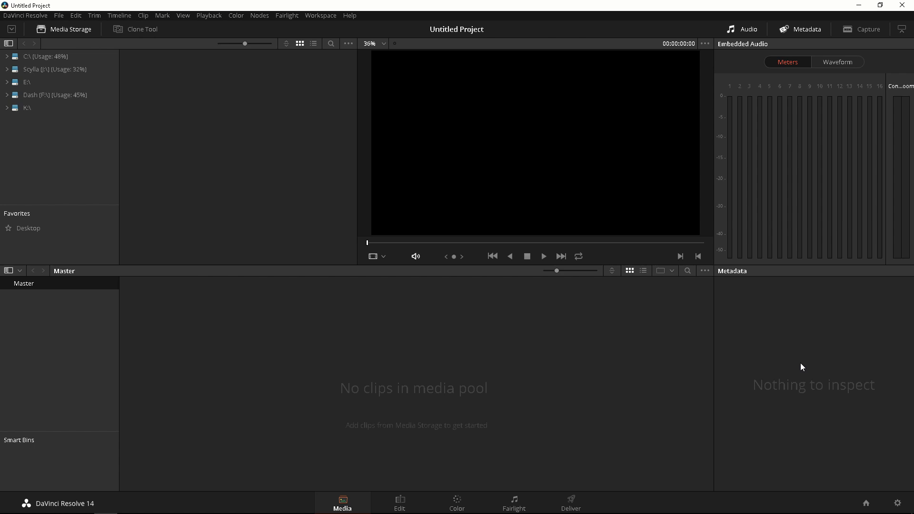
mouse_move(807, 355)
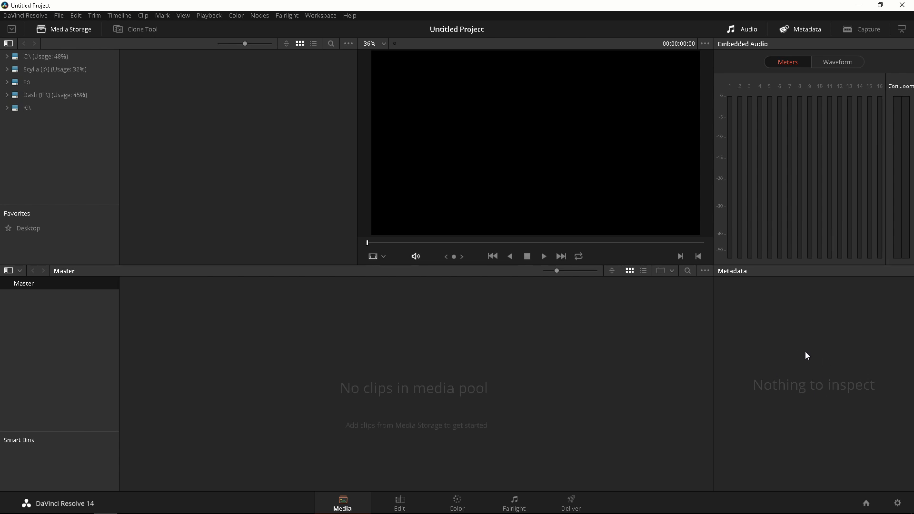
mouse_move(520, 407)
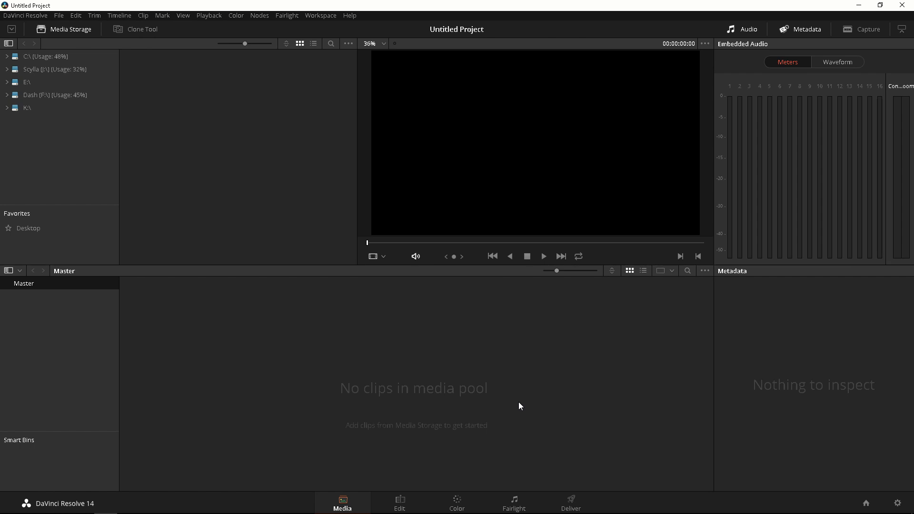
mouse_move(896, 500)
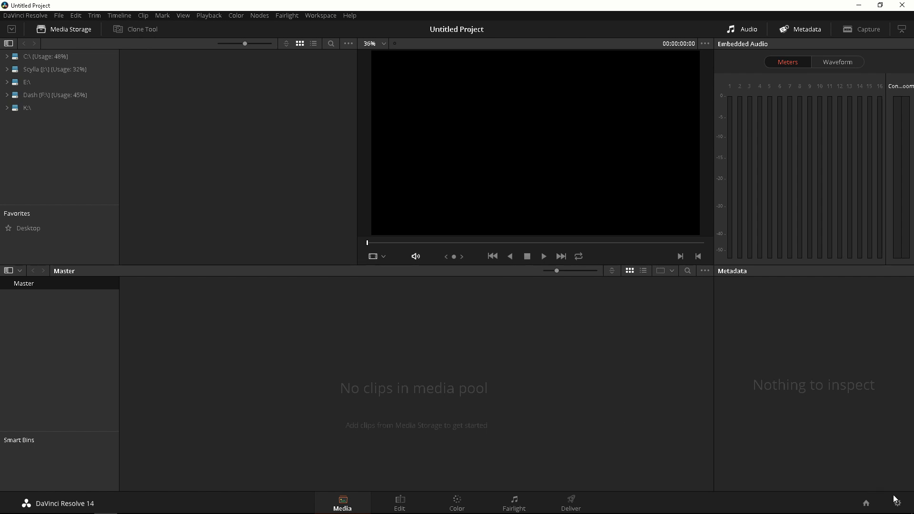
mouse_move(900, 501)
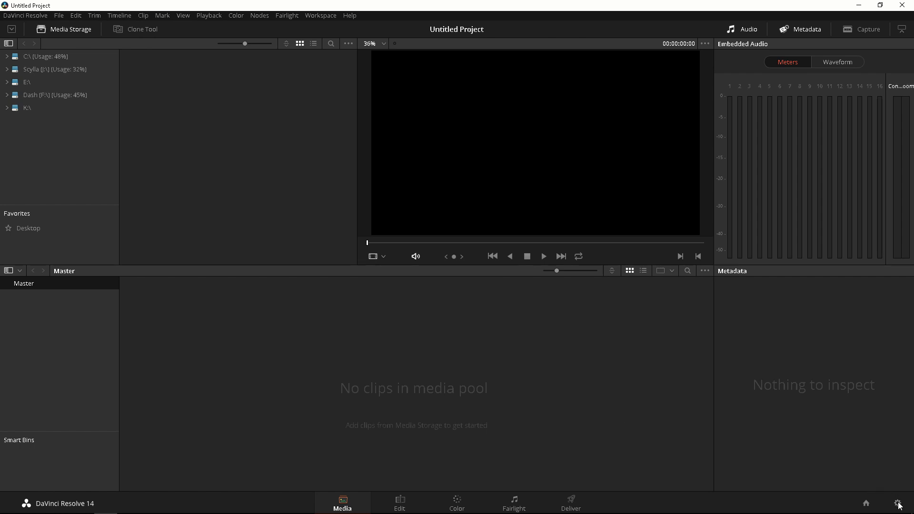
Bring up Project Settings and scroll Master Settings down to the Optimized Media options
click(900, 503)
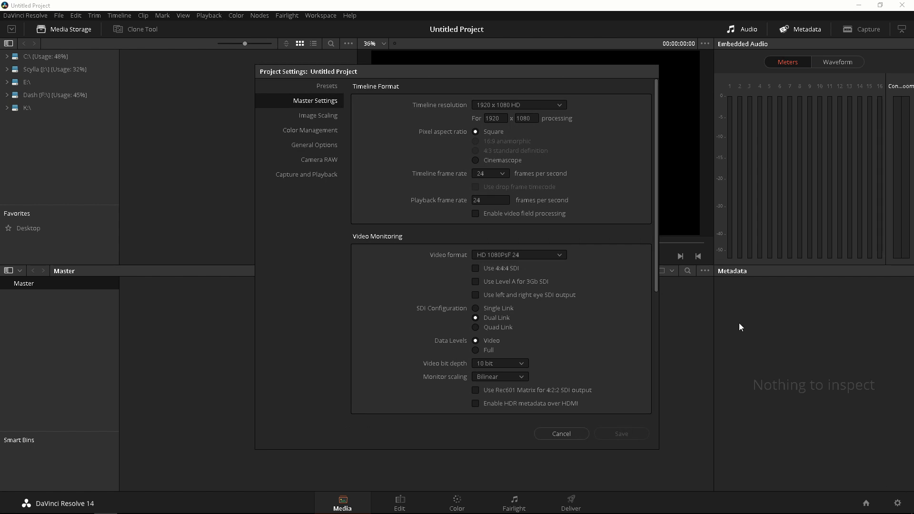
mouse_move(434, 136)
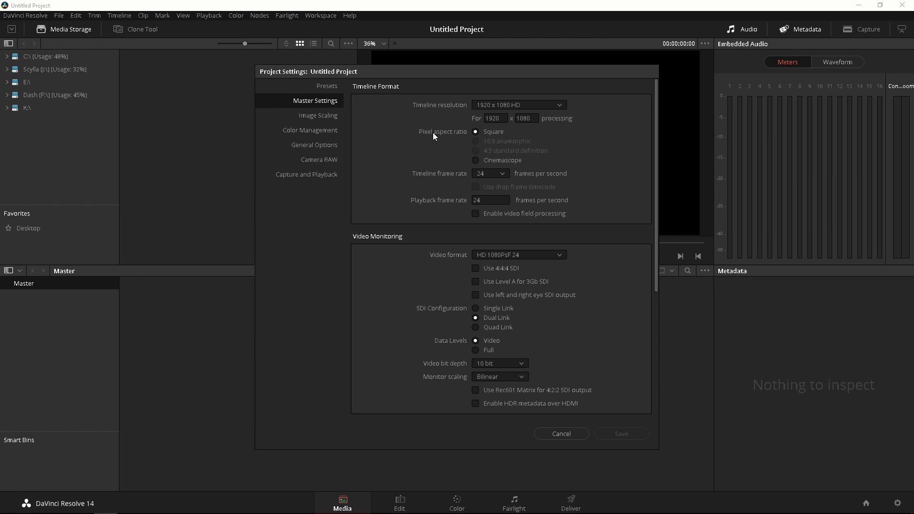
mouse_move(497, 213)
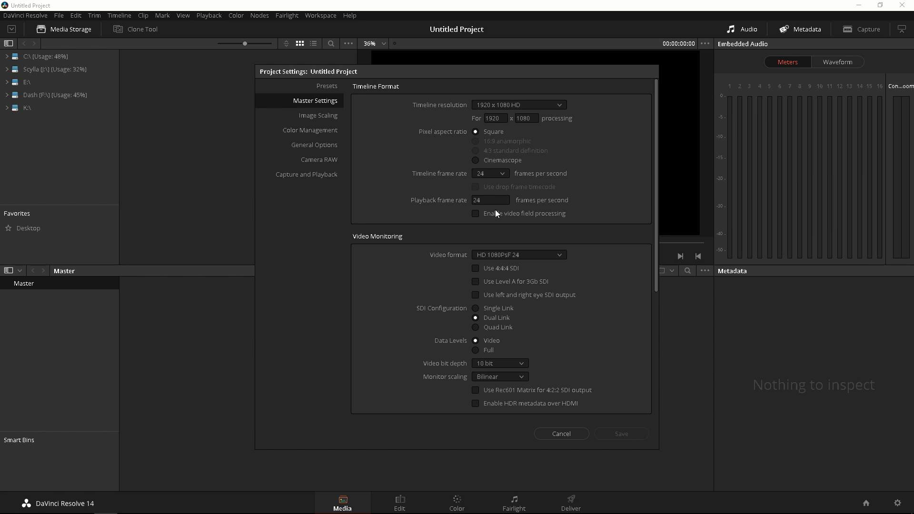
mouse_move(534, 338)
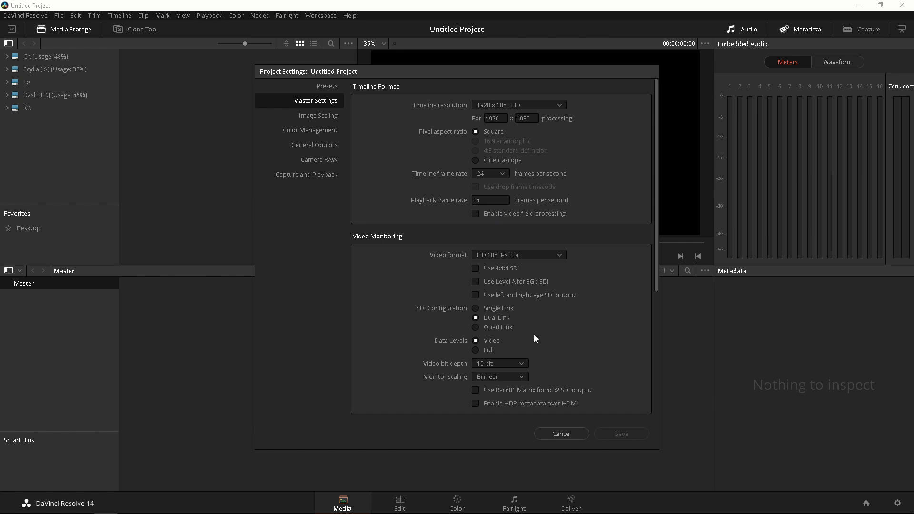
mouse_move(661, 298)
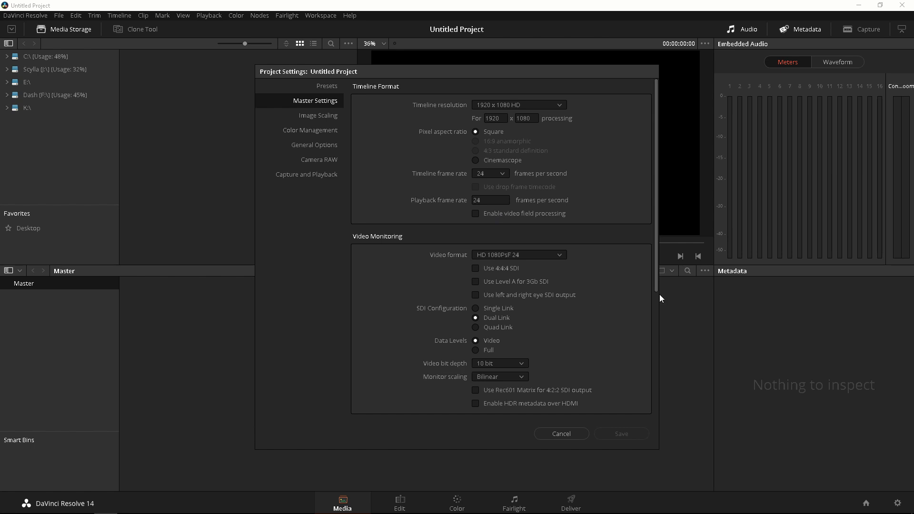
scroll(down, 3)
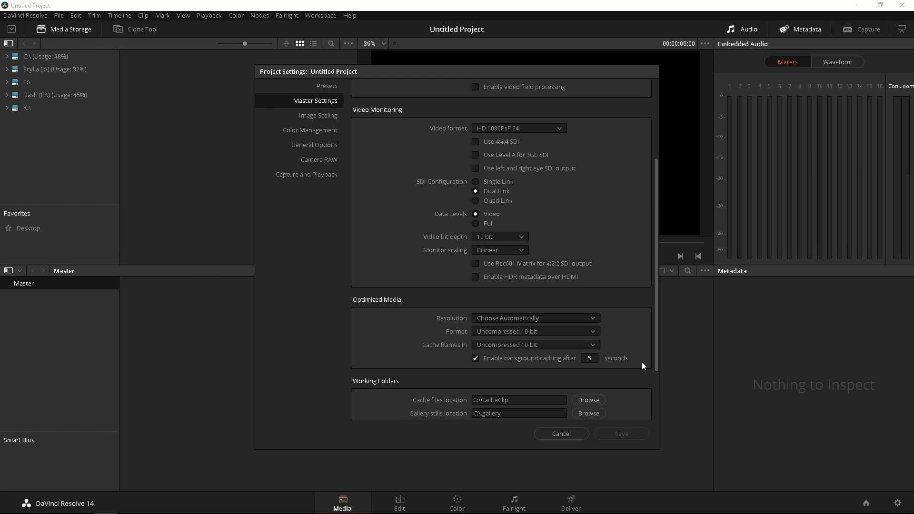
scroll(down, 3)
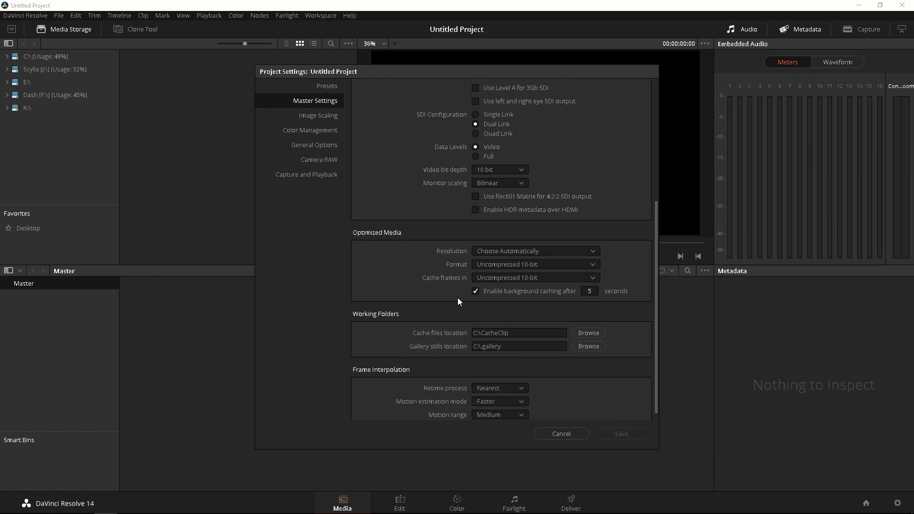
mouse_move(439, 245)
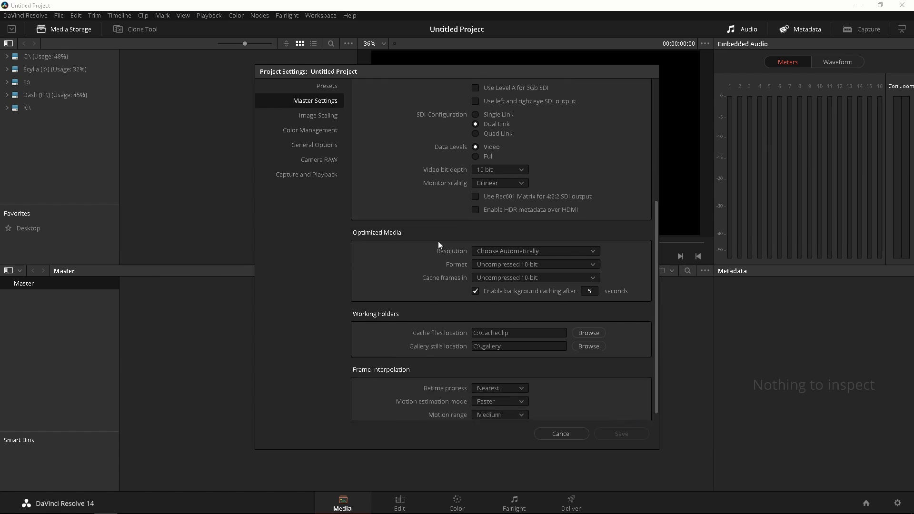
mouse_move(546, 269)
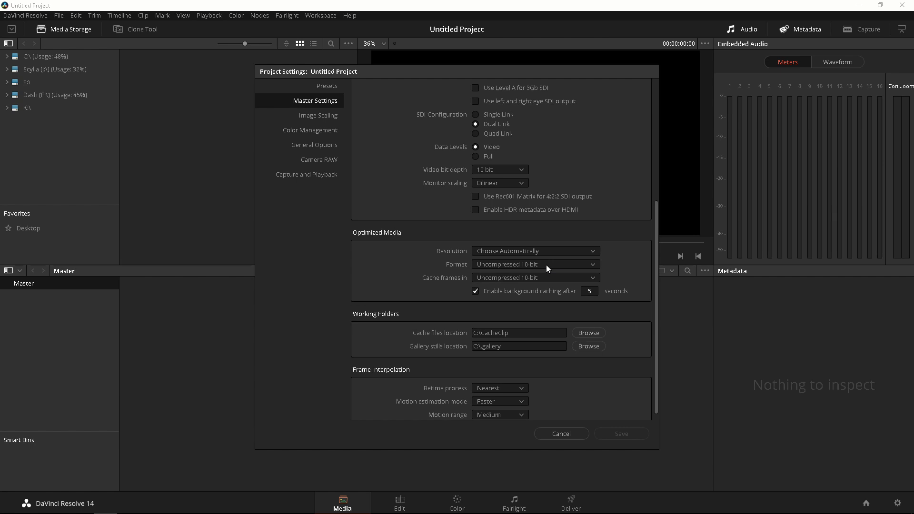
Set both the optimized media format and the cache frames format to DNxHR SQ
click(534, 264)
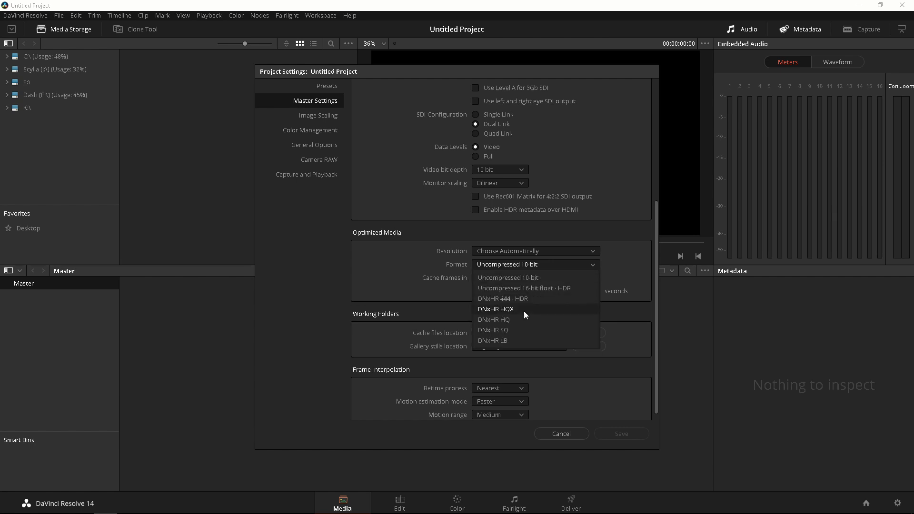
mouse_move(518, 342)
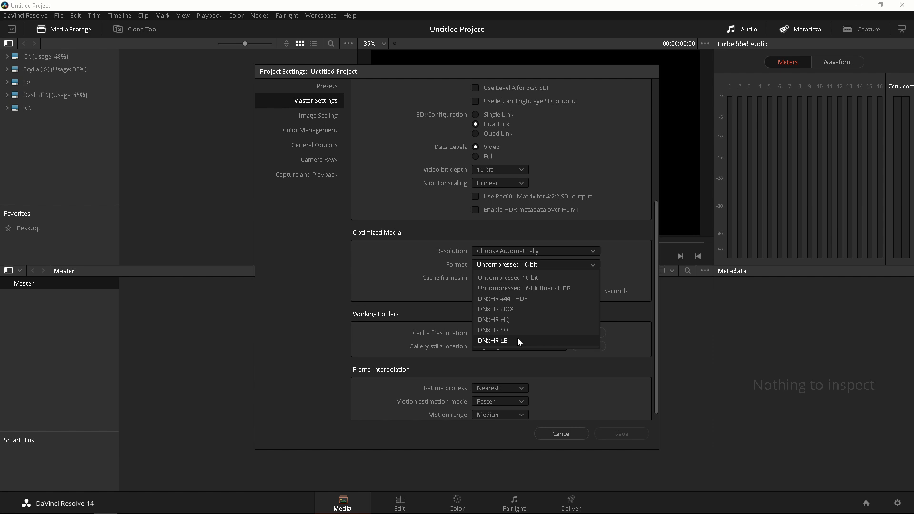
click(493, 341)
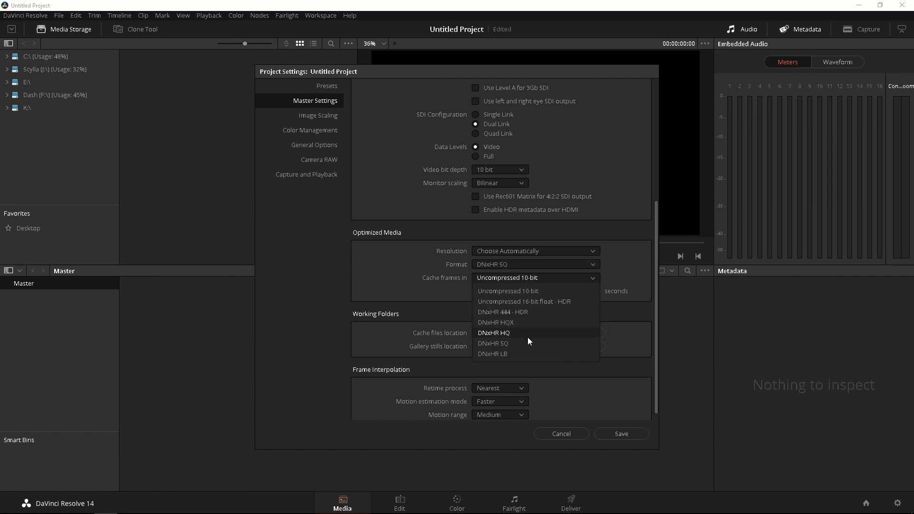
mouse_move(528, 344)
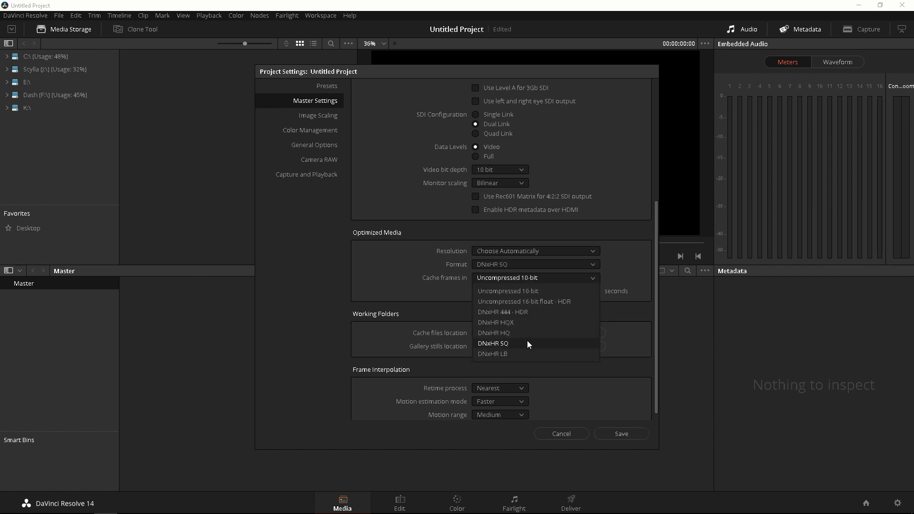
click(492, 343)
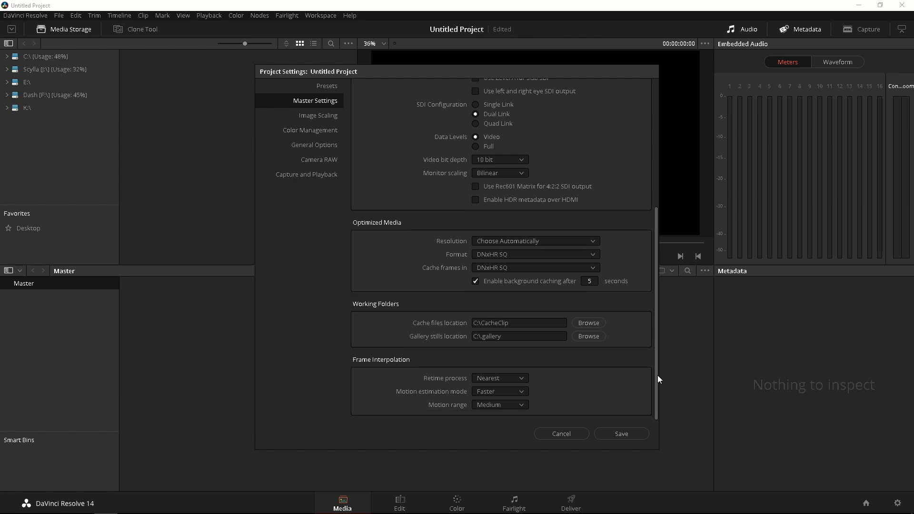
mouse_move(517, 245)
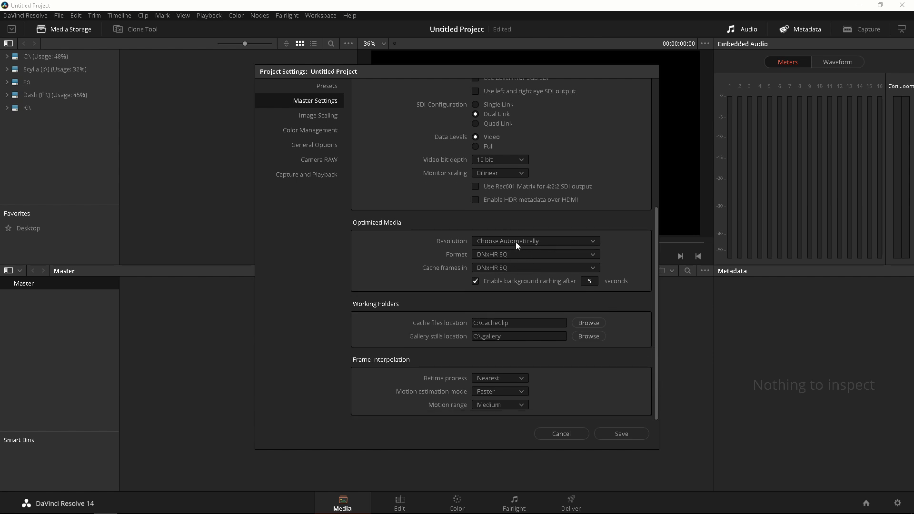
mouse_move(384, 153)
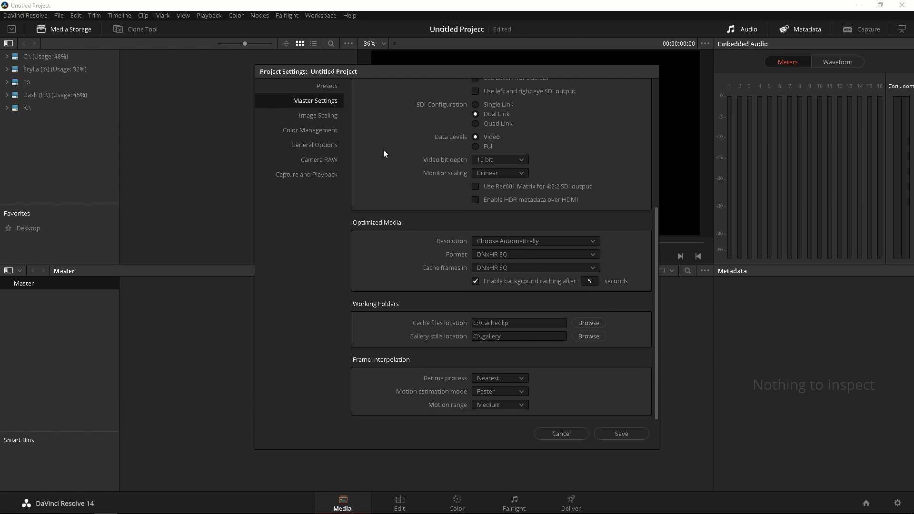
Show the Image Scaling page of the project settings
click(318, 115)
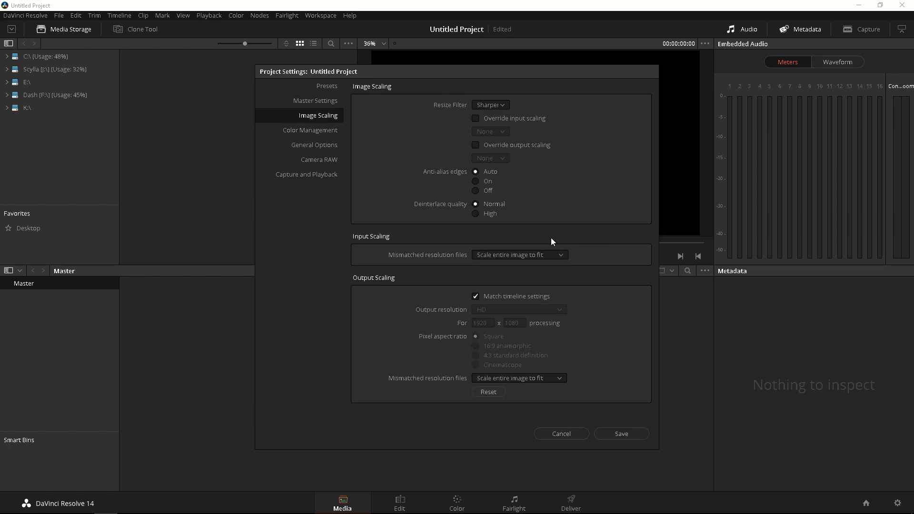
mouse_move(500, 111)
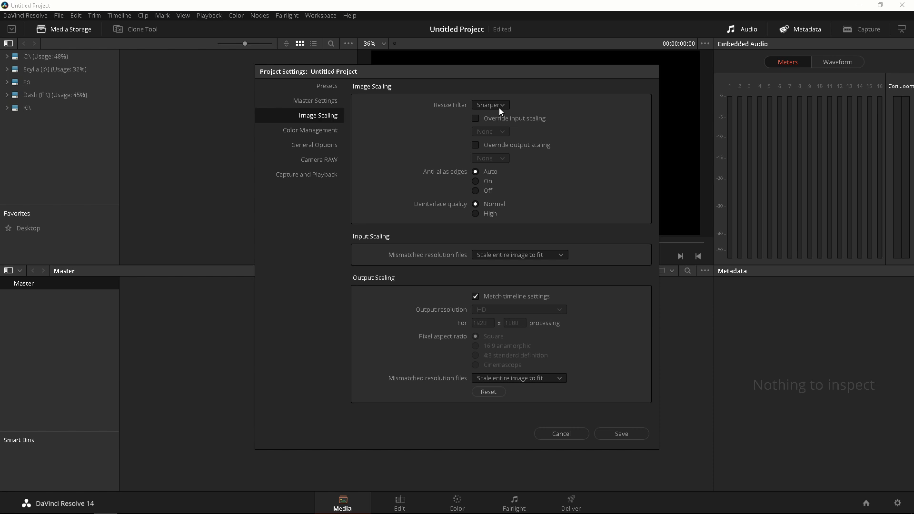
mouse_move(585, 116)
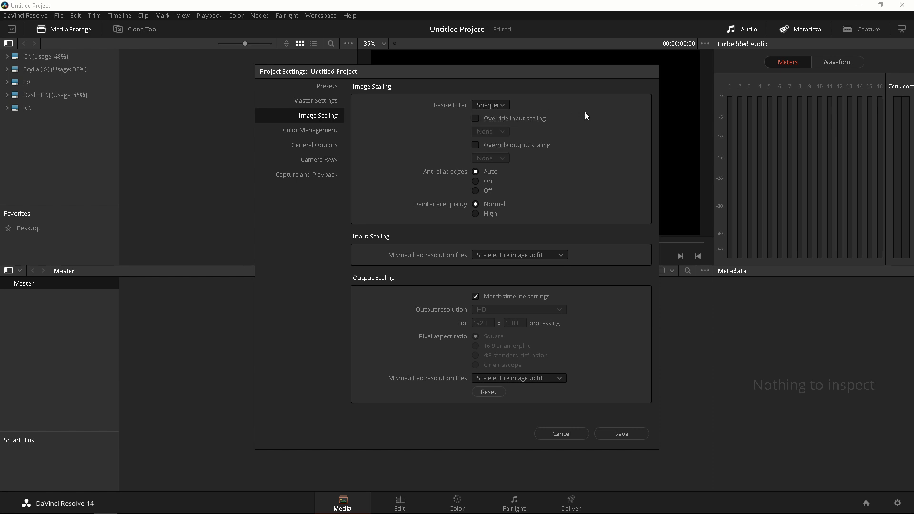
mouse_move(663, 280)
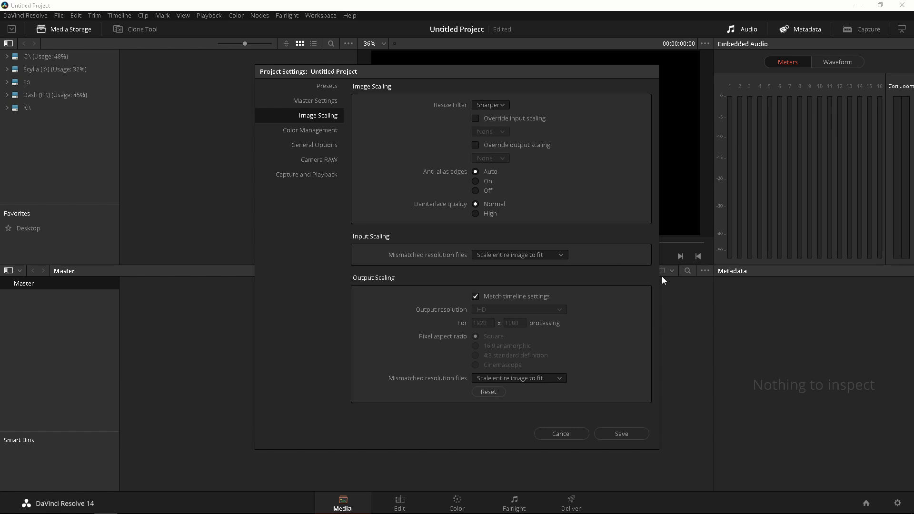
mouse_move(439, 134)
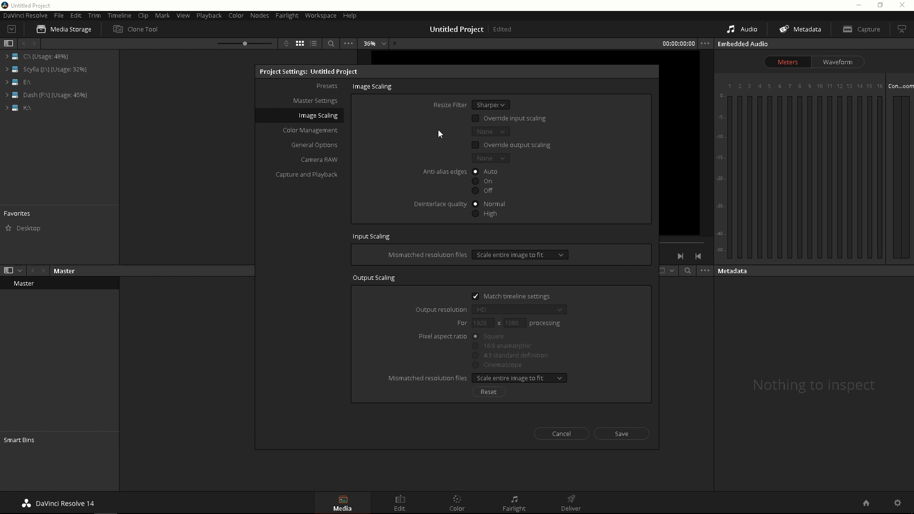
In Color Management try Color Managed and ACEScc, set sRGB color space, then keep DaVinci YRGB
click(310, 130)
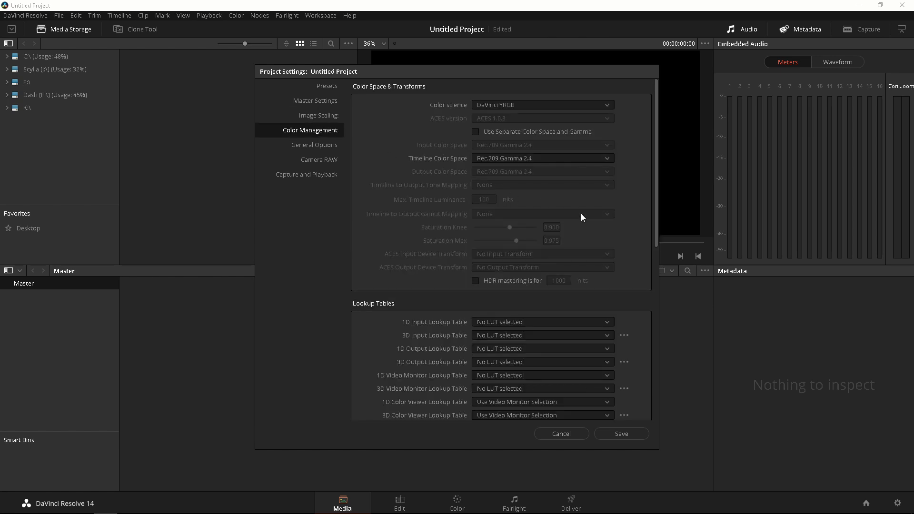
mouse_move(528, 128)
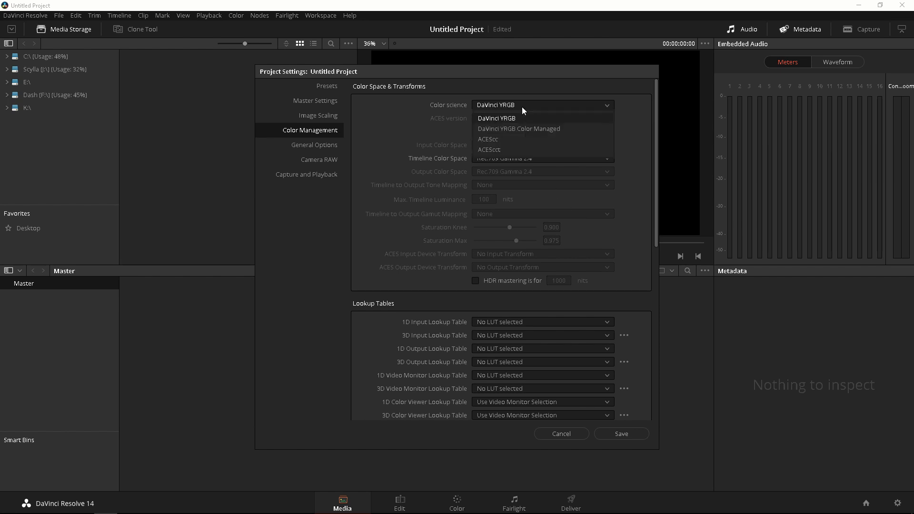
mouse_move(520, 119)
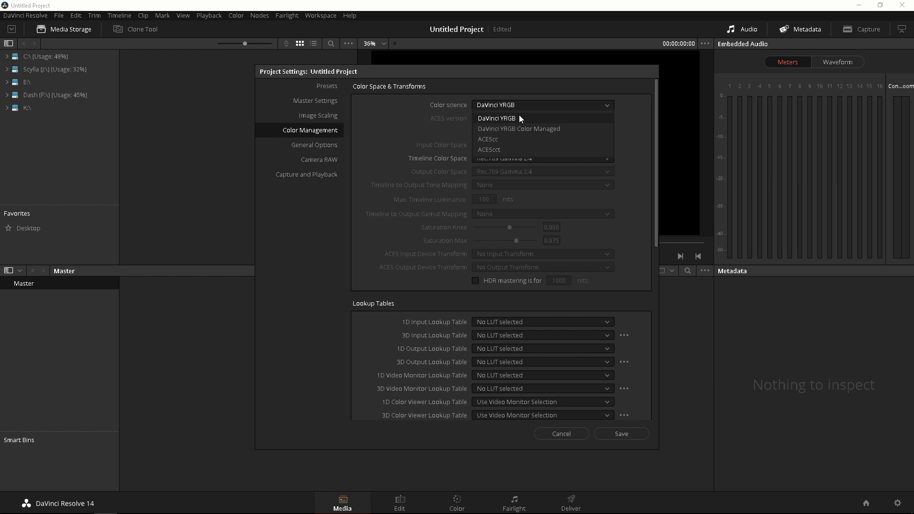
mouse_move(519, 128)
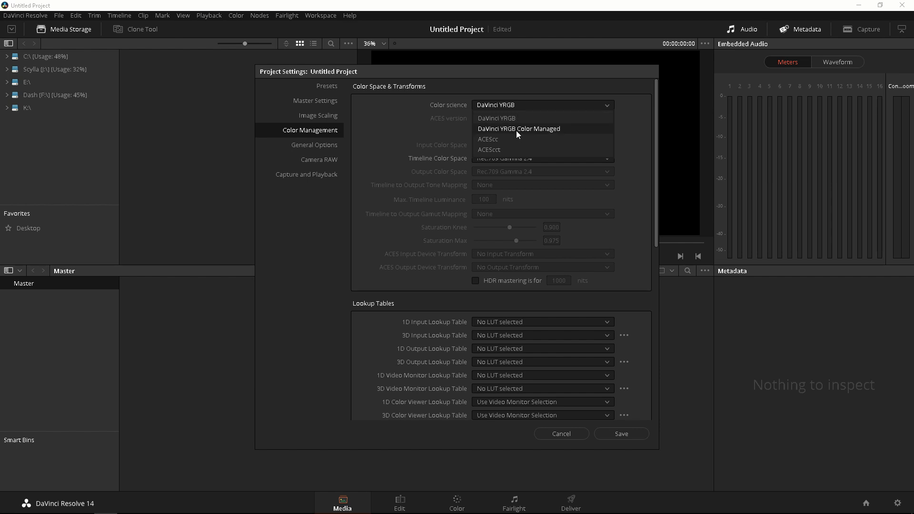
click(519, 129)
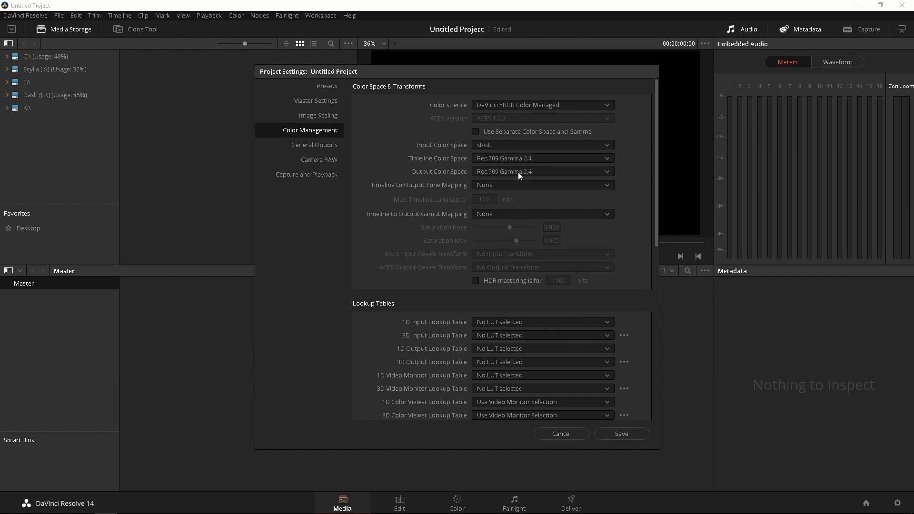
click(542, 158)
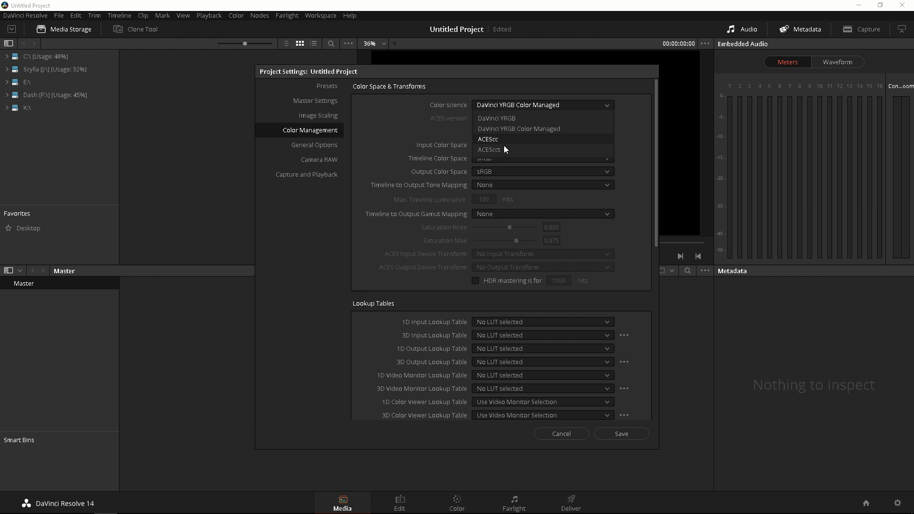
click(488, 139)
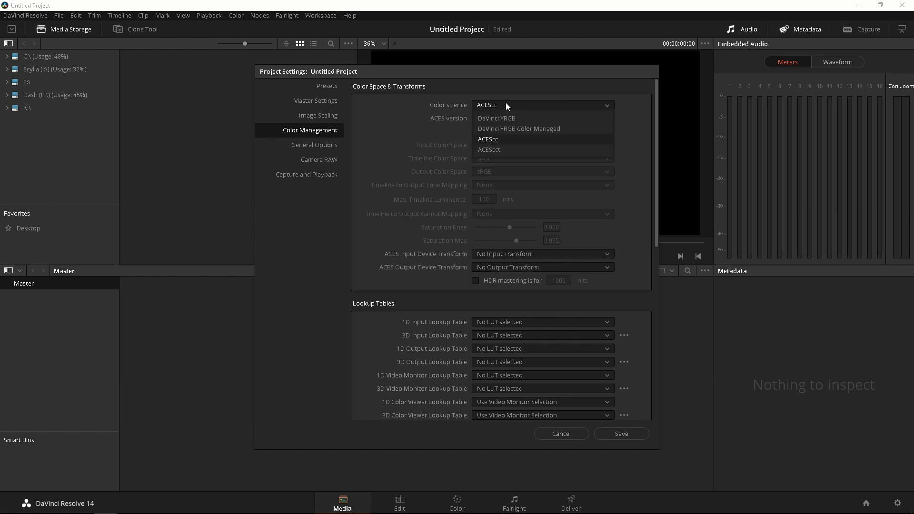
click(496, 118)
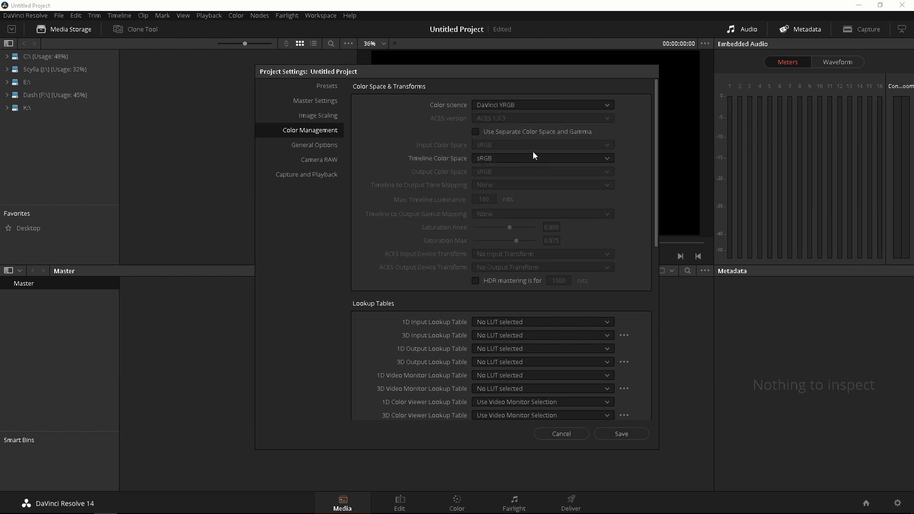
mouse_move(525, 105)
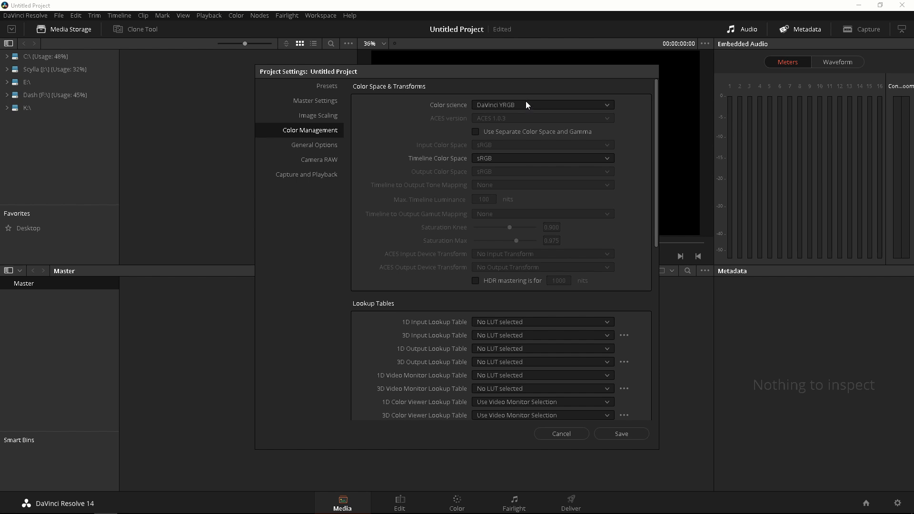
mouse_move(656, 272)
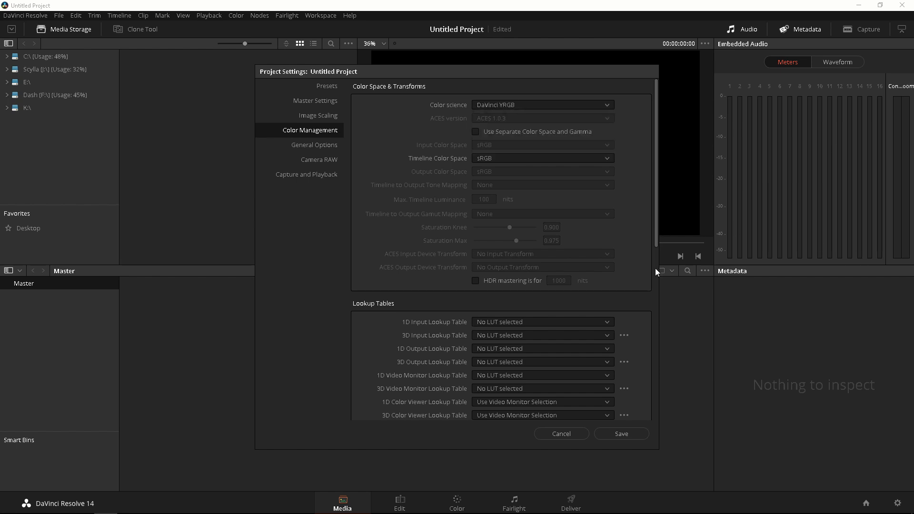
scroll(down, 3)
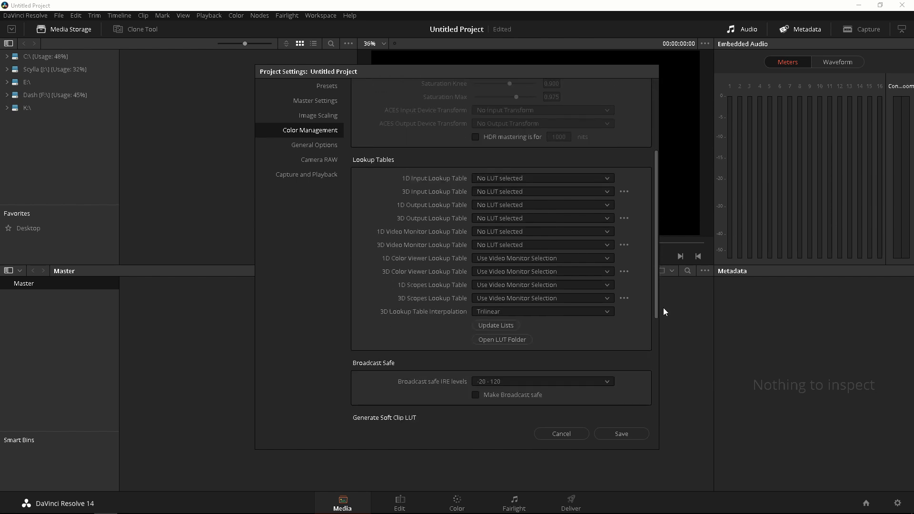
scroll(up, 3)
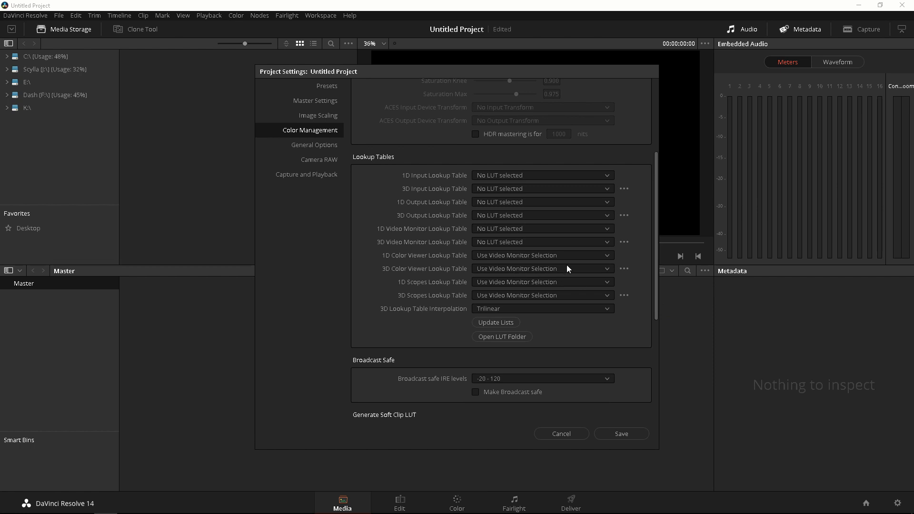
mouse_move(565, 257)
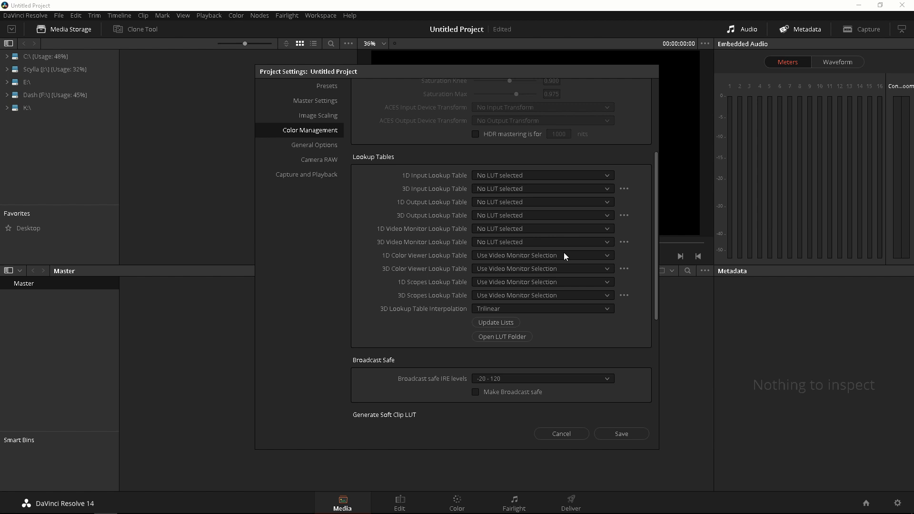
mouse_move(458, 172)
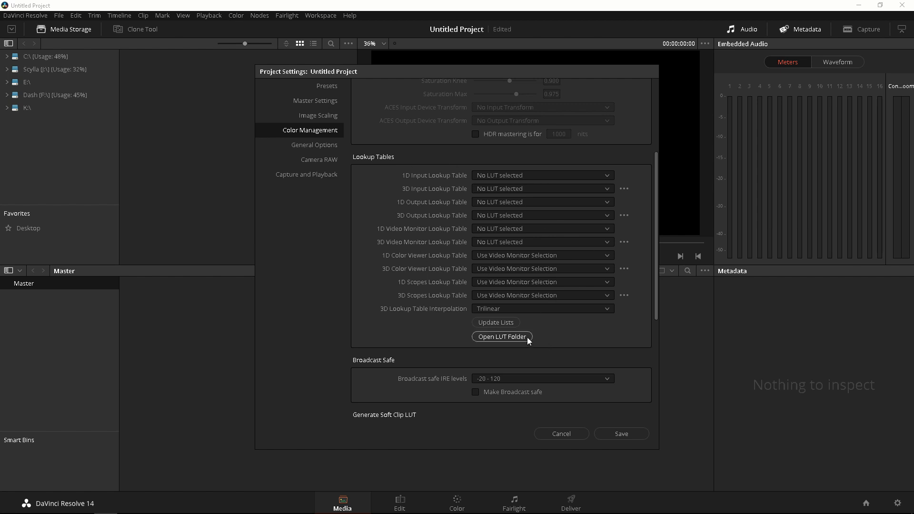
mouse_move(522, 333)
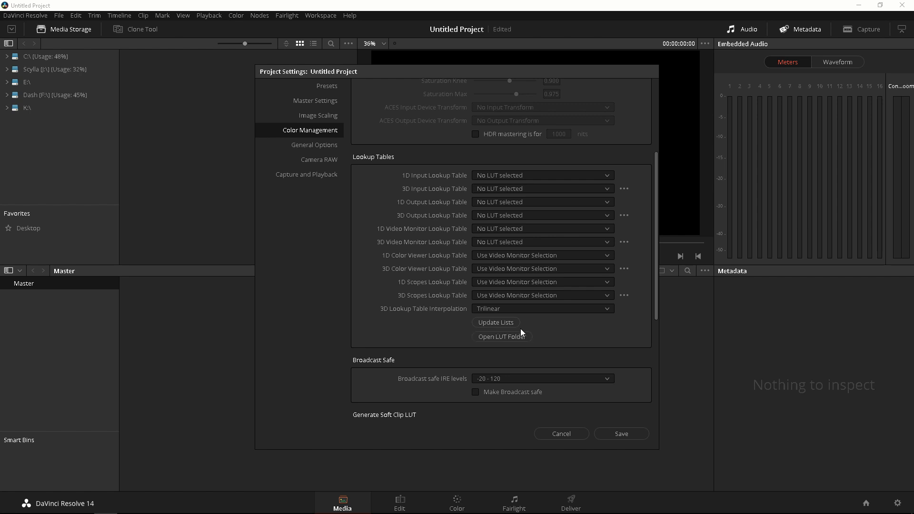
mouse_move(503, 336)
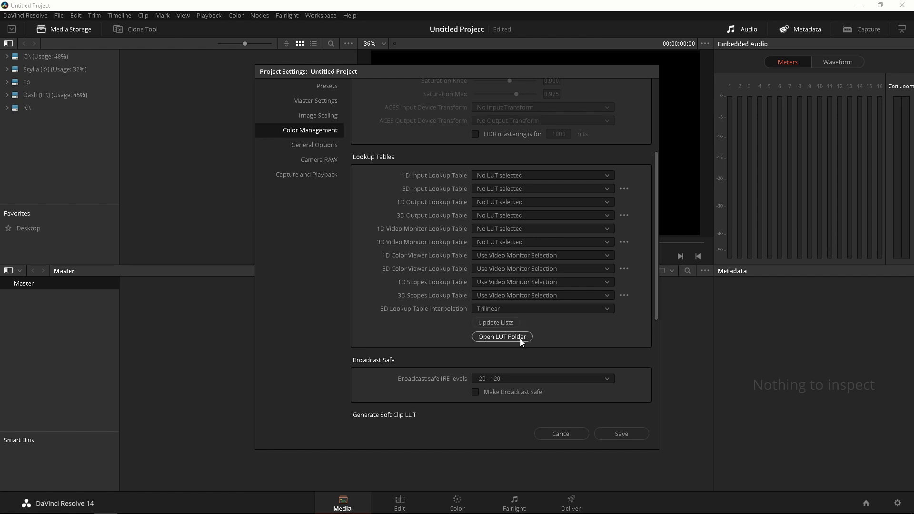
mouse_move(657, 313)
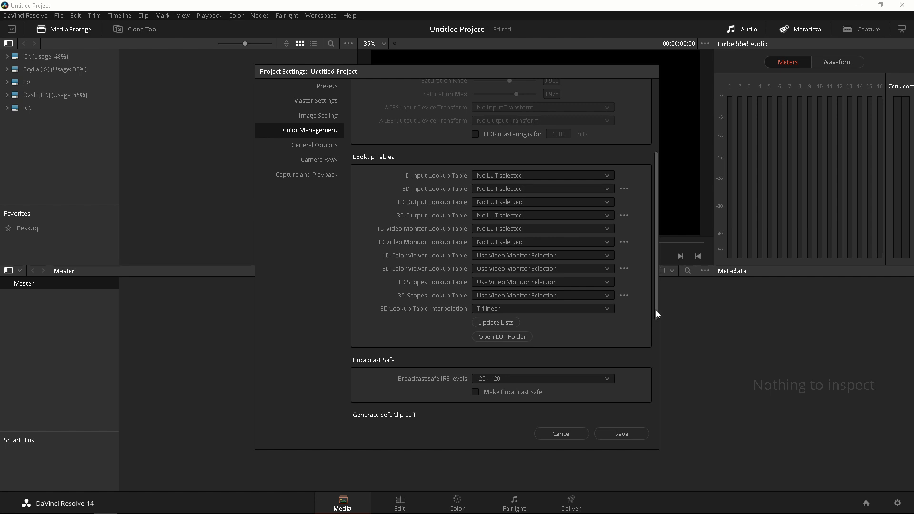
scroll(down, 3)
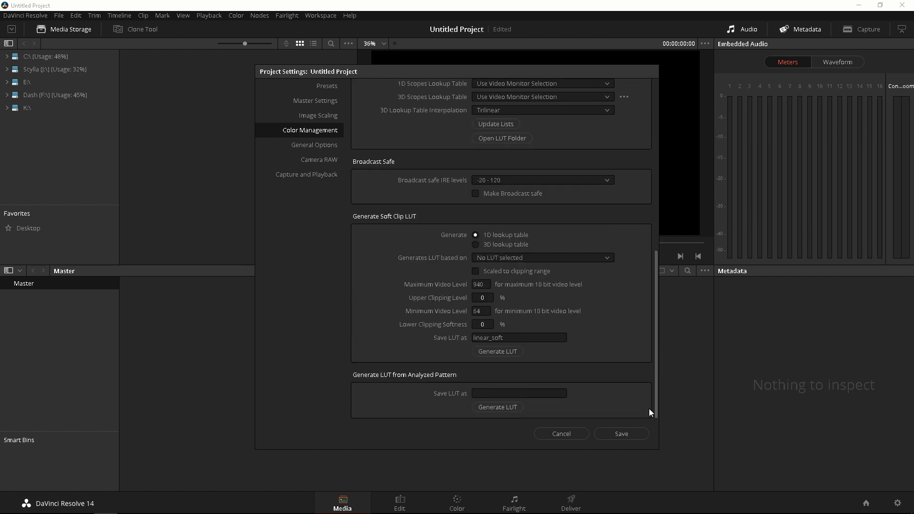
mouse_move(476, 211)
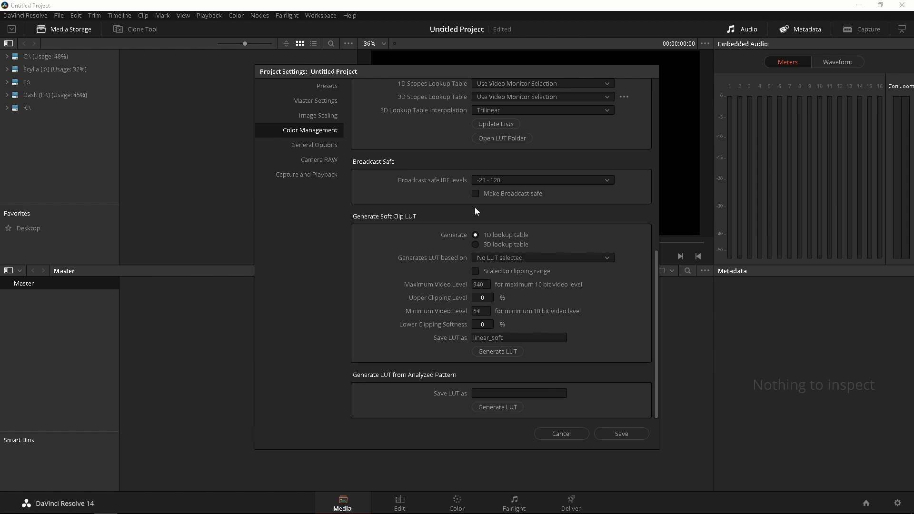
mouse_move(658, 337)
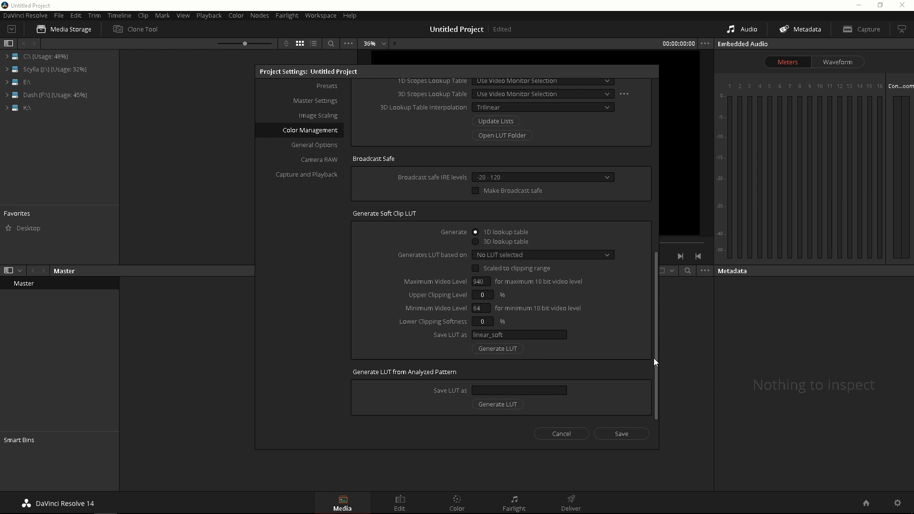
Review General Options and Camera RAW keeping the ARRI Alexa profile, then move to Capture and Playback
click(314, 145)
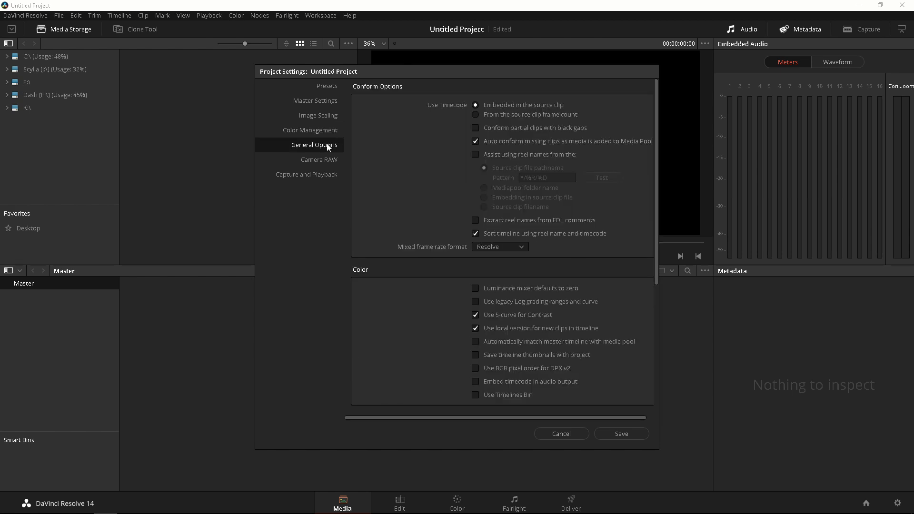
mouse_move(645, 309)
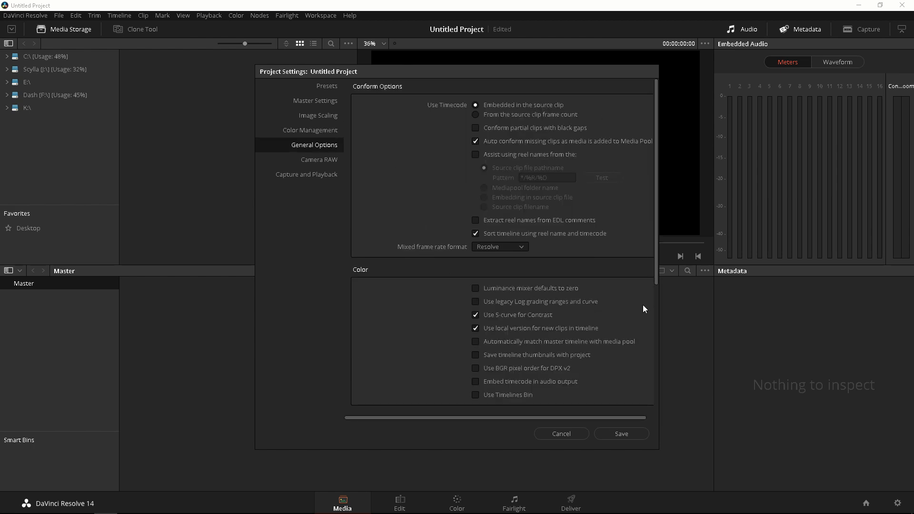
mouse_move(651, 276)
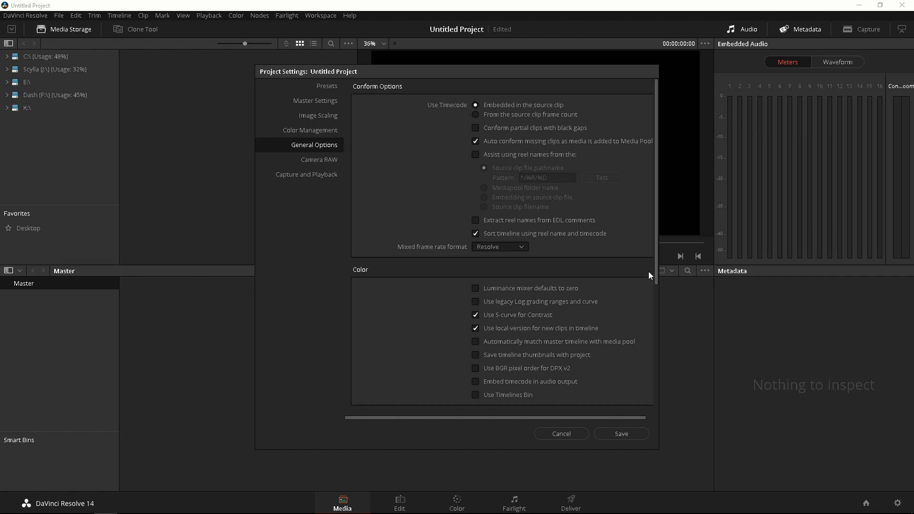
scroll(down, 3)
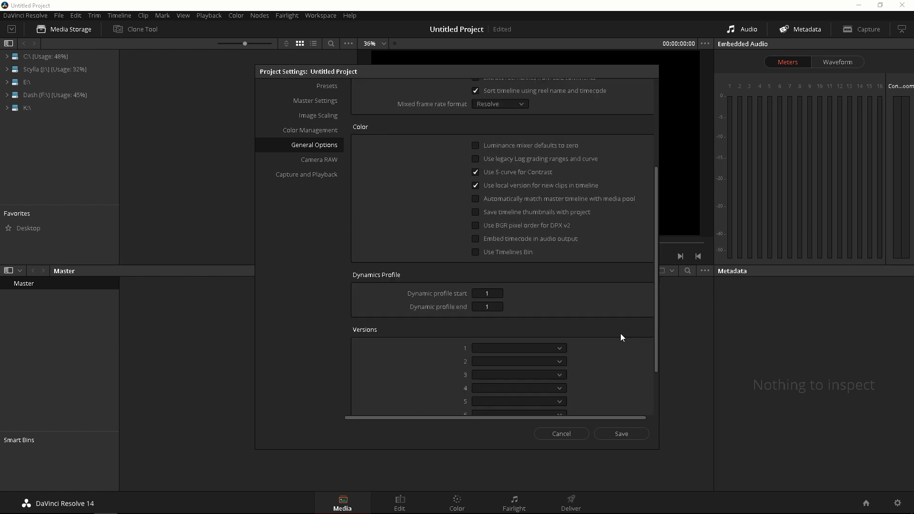
click(320, 159)
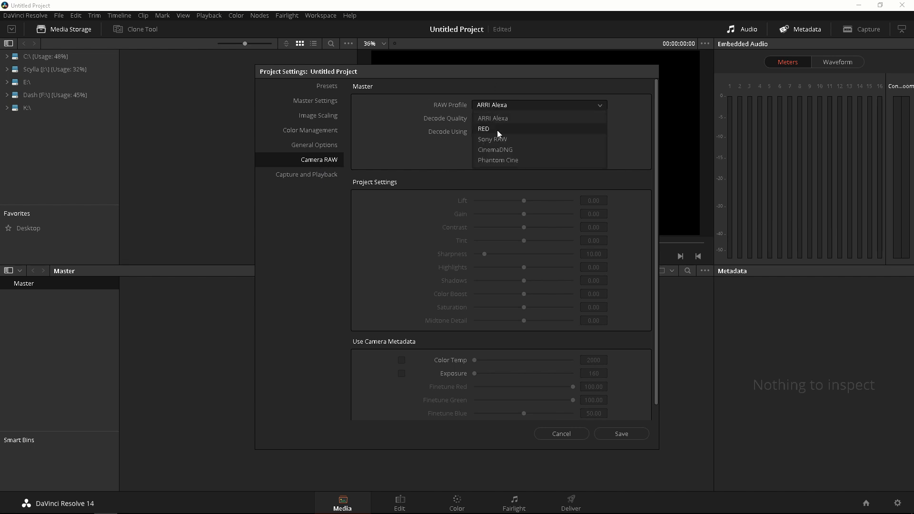
mouse_move(522, 160)
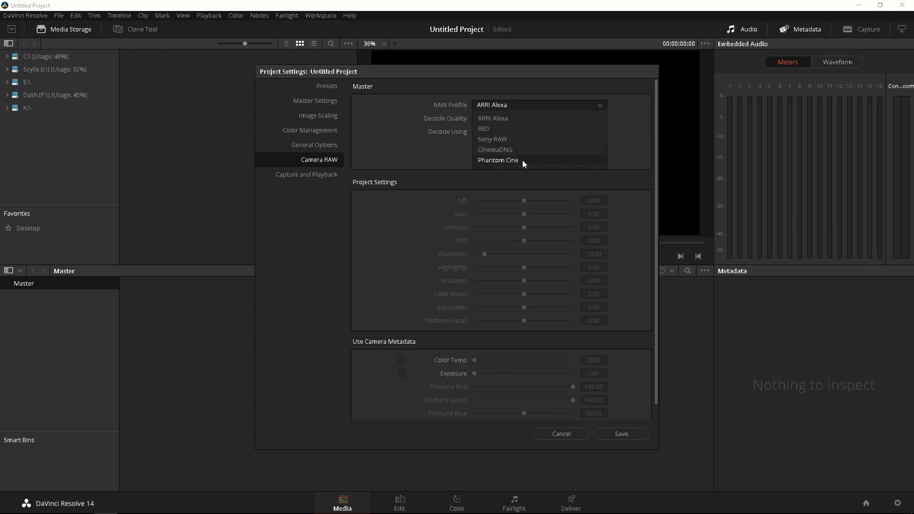
click(493, 118)
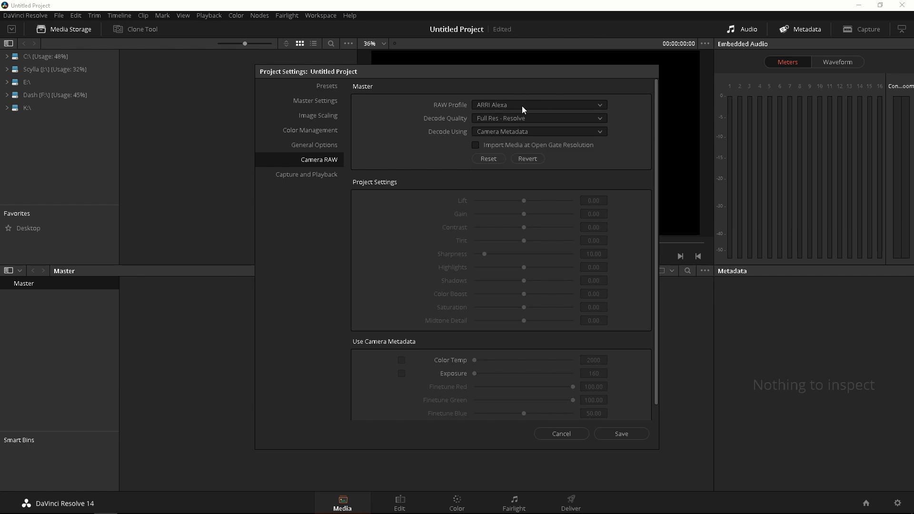
mouse_move(491, 108)
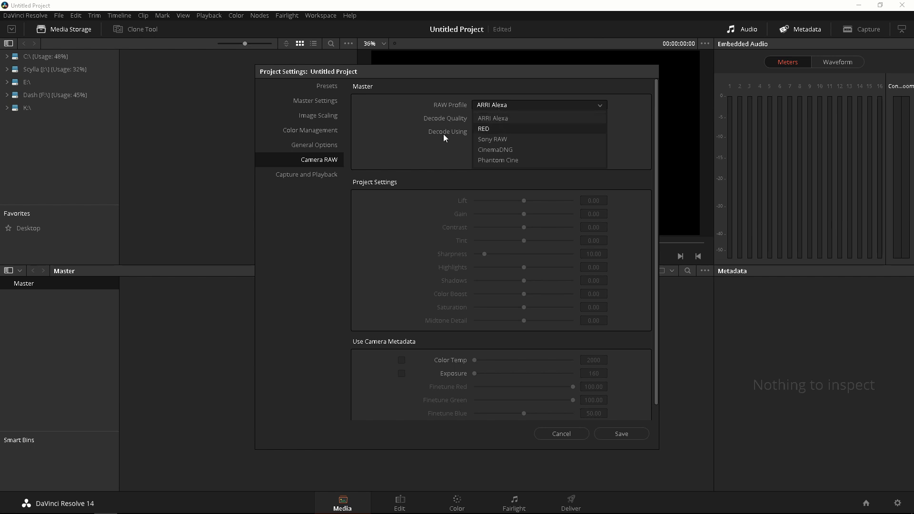
click(493, 118)
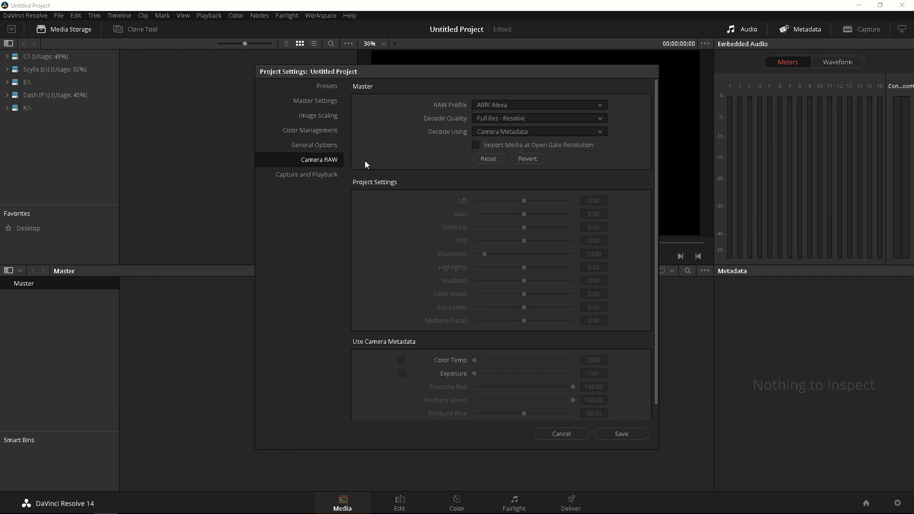
click(306, 175)
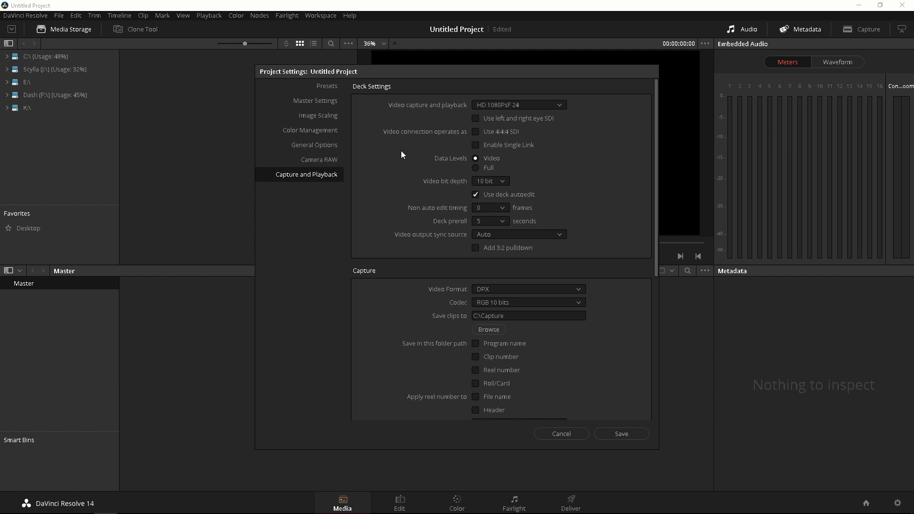
mouse_move(654, 267)
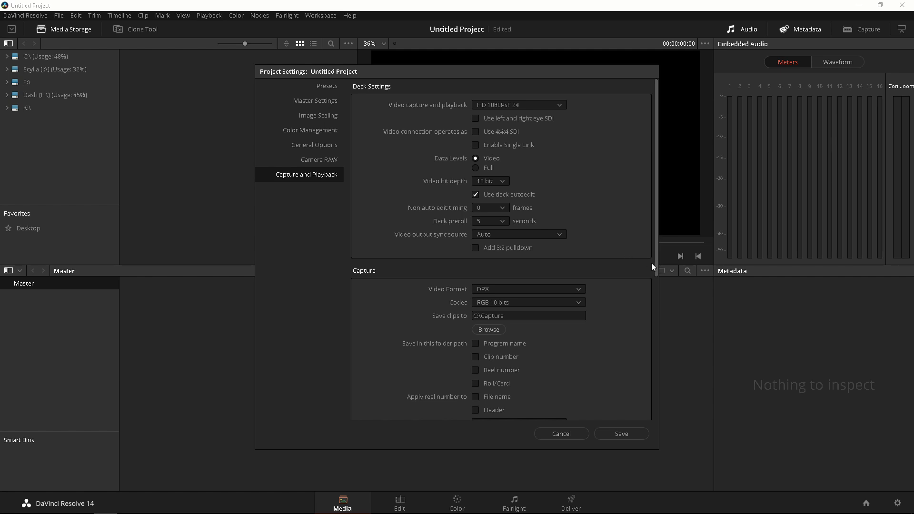
Look over the Capture and Playback options and save the project settings
scroll(down, 3)
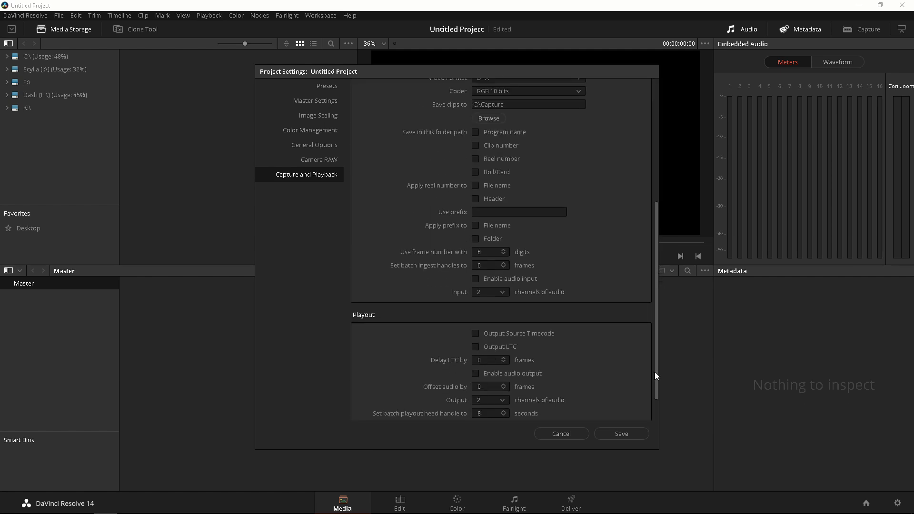
scroll(up, 3)
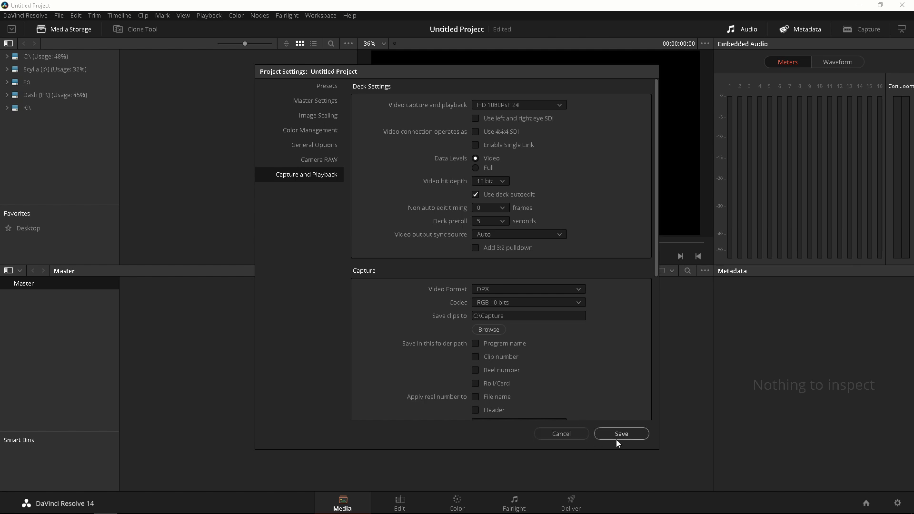
click(620, 434)
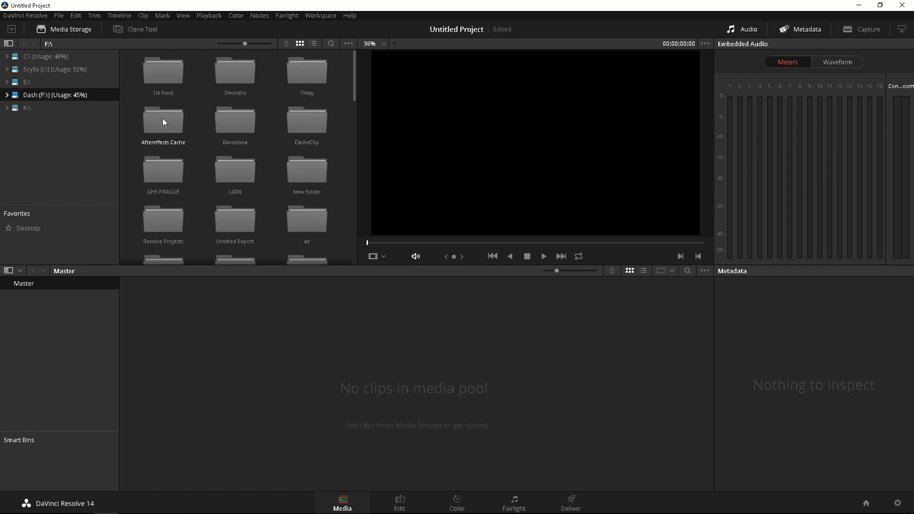
Scroll the F: drive folder grid and enter the davinci resolve 14 folder
scroll(down, 3)
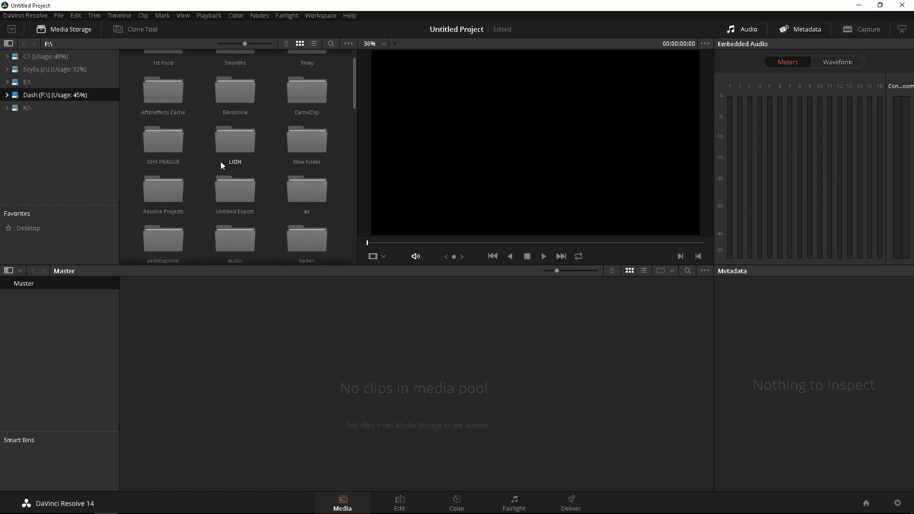
scroll(down, 3)
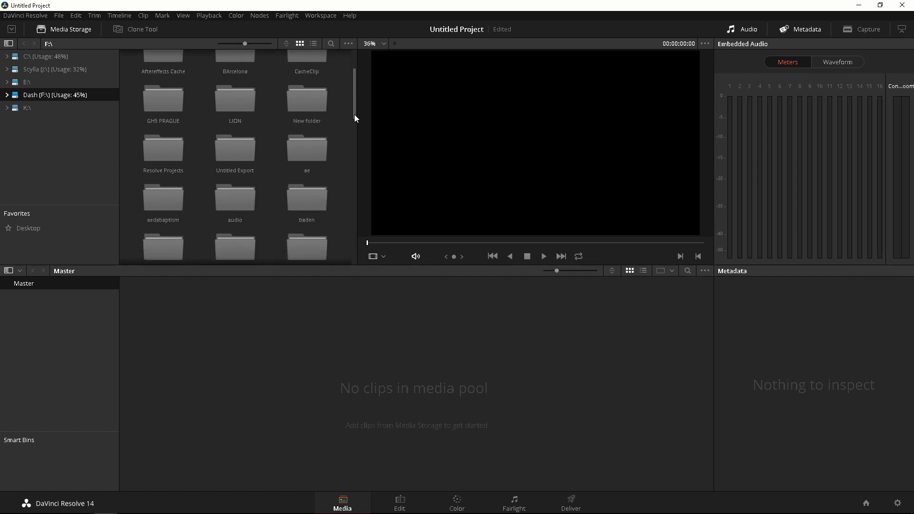
scroll(down, 3)
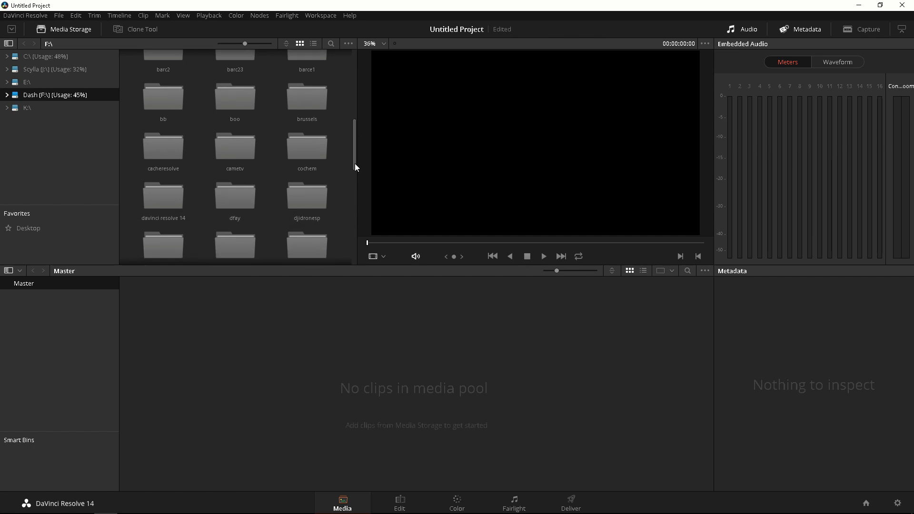
double_click(163, 197)
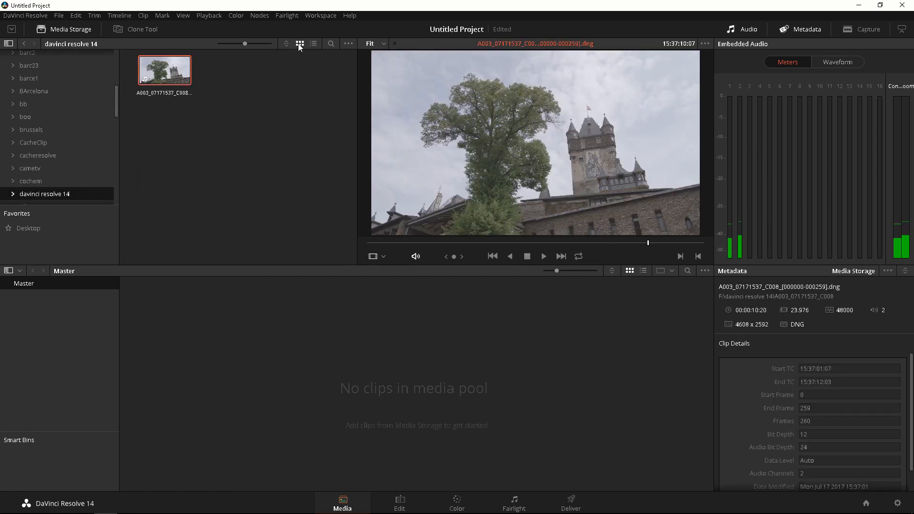
click(313, 43)
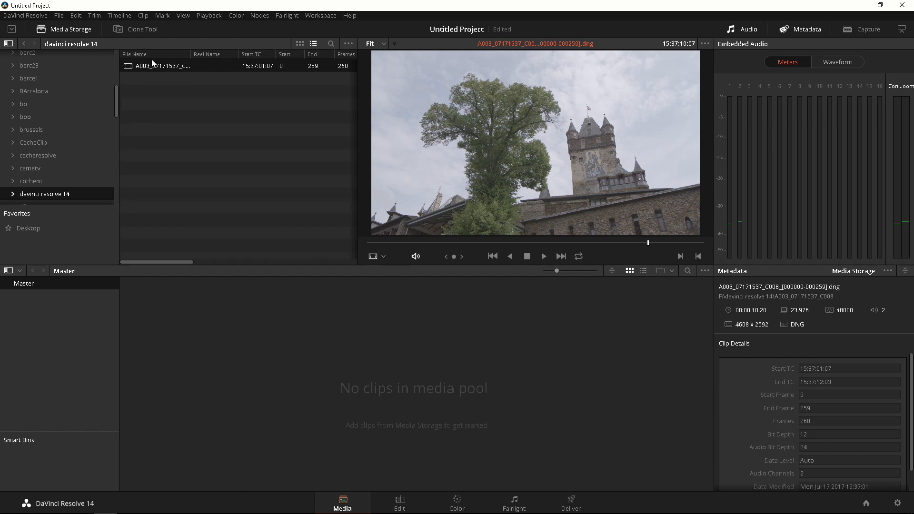
click(300, 42)
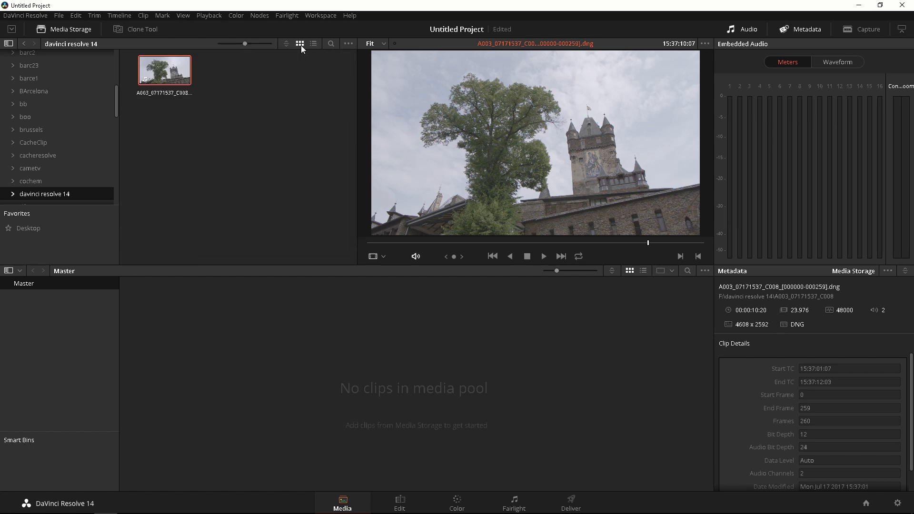
mouse_move(338, 52)
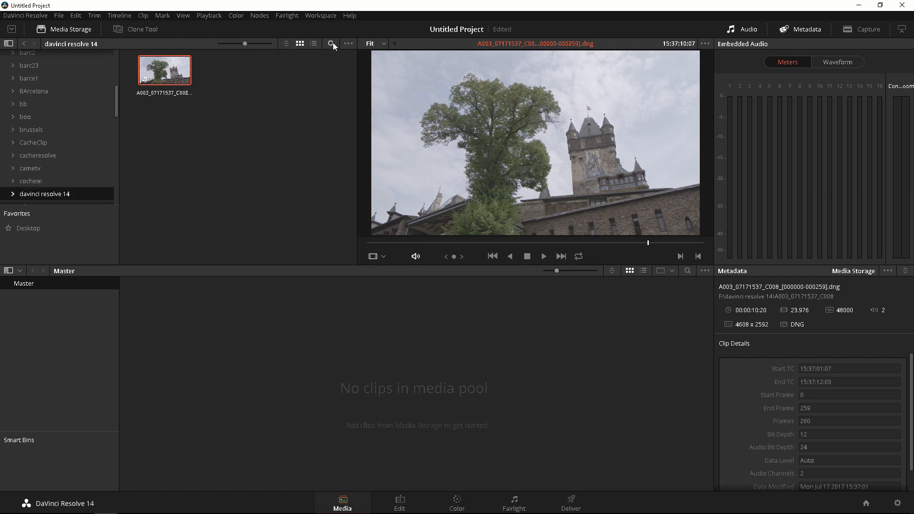
mouse_move(348, 43)
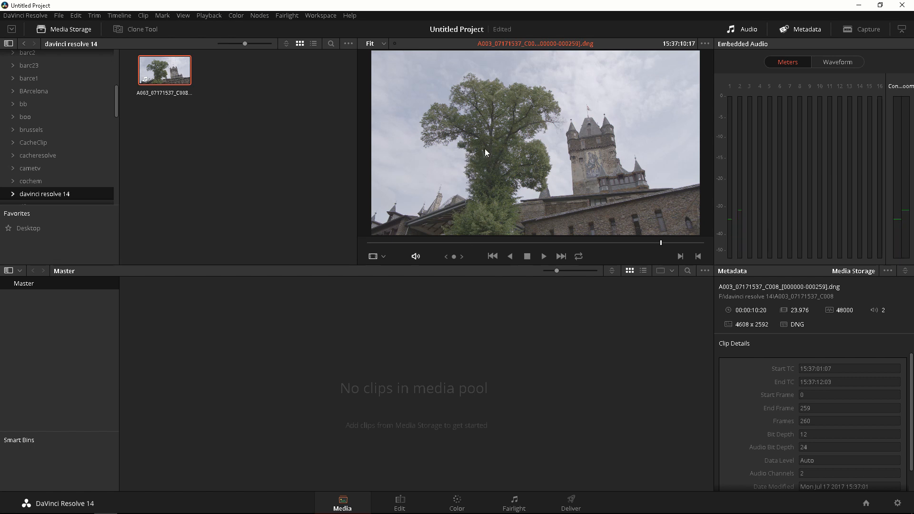
mouse_move(531, 167)
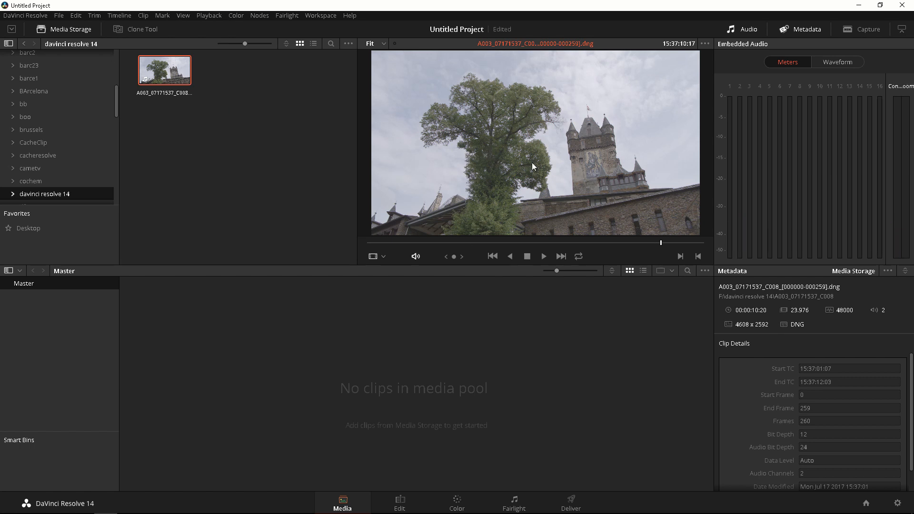
mouse_move(394, 251)
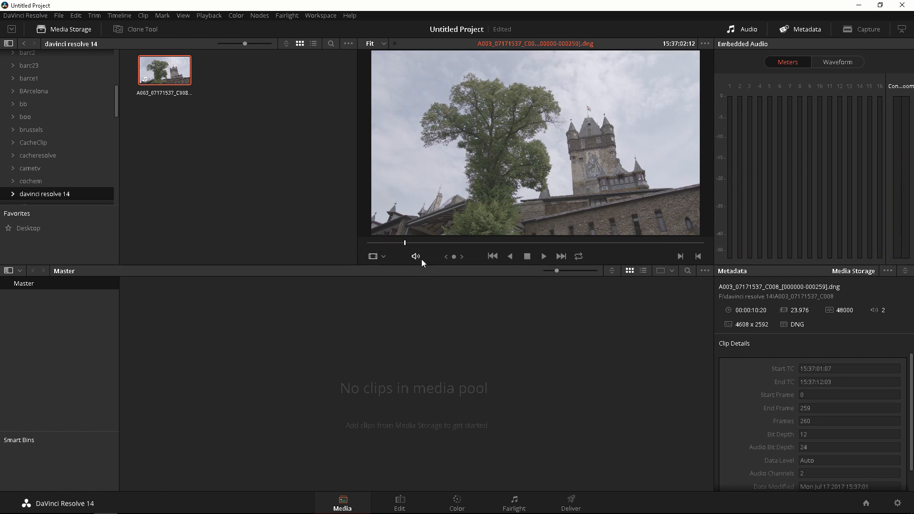
click(543, 256)
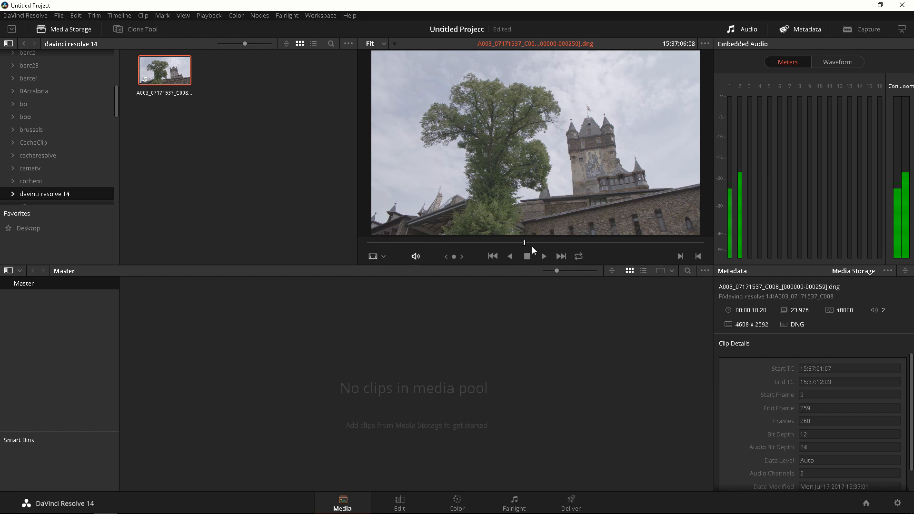
click(543, 256)
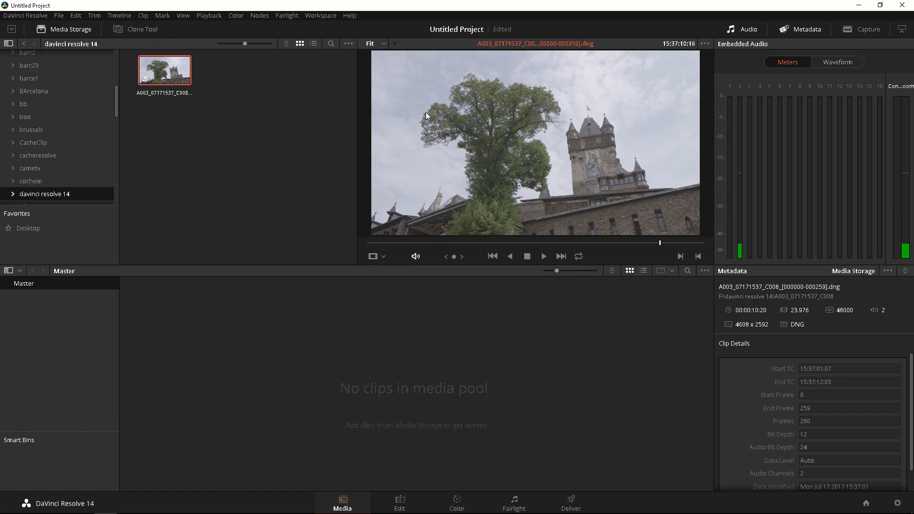
click(209, 15)
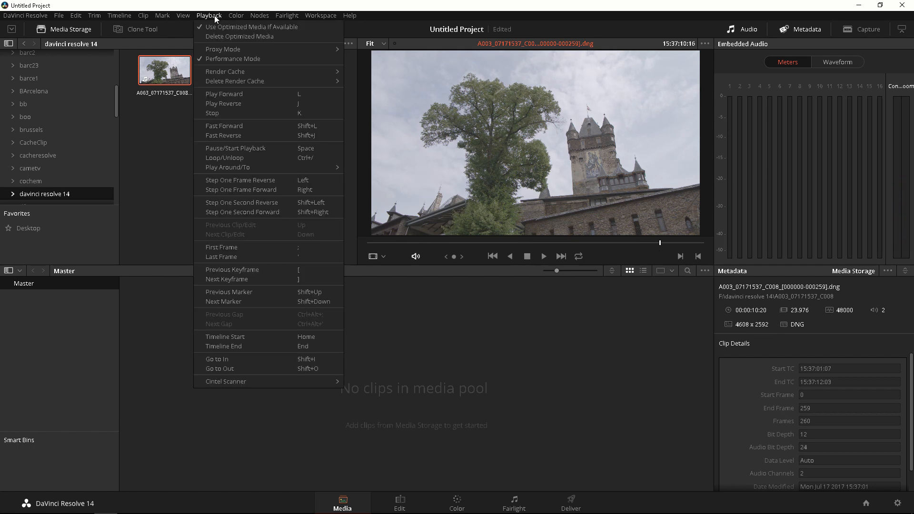
mouse_move(232, 58)
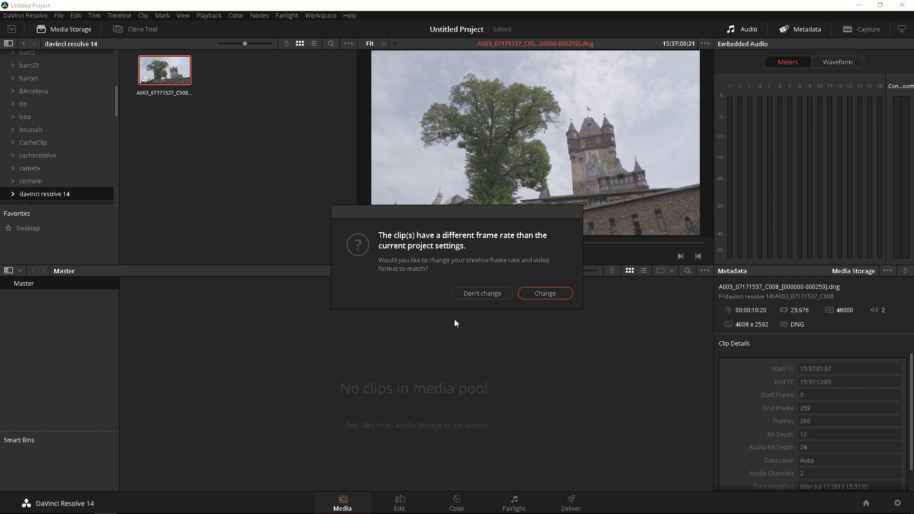
mouse_move(766, 328)
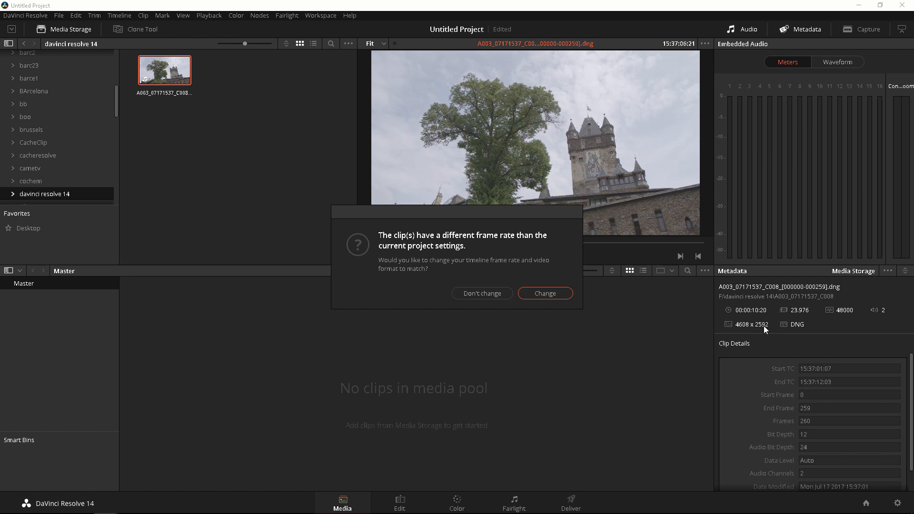
mouse_move(804, 317)
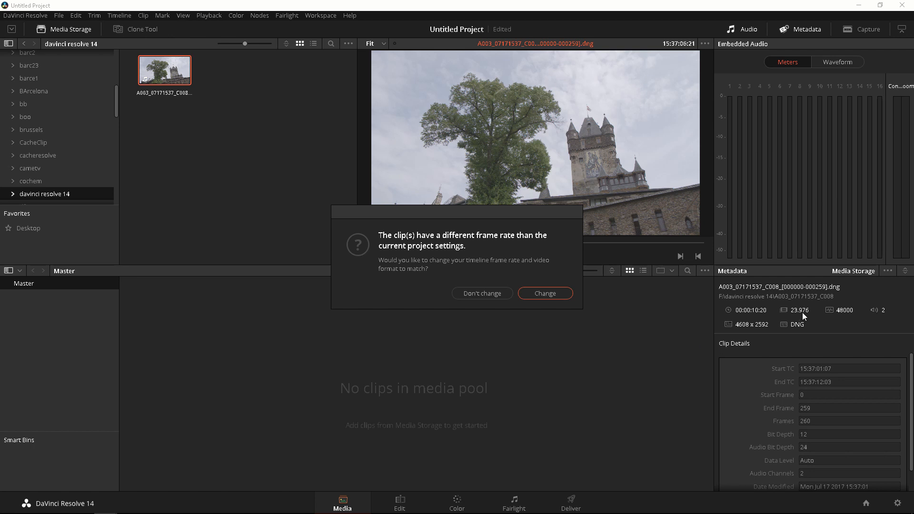
mouse_move(599, 313)
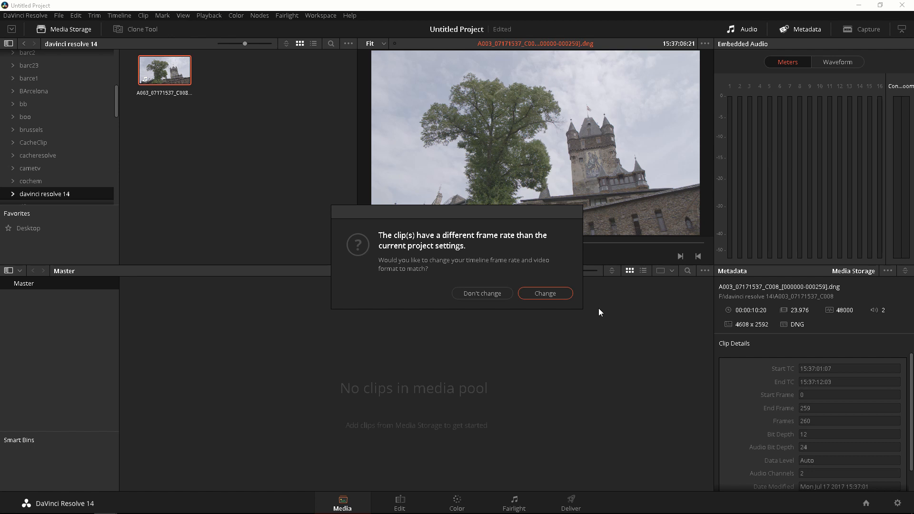
mouse_move(482, 293)
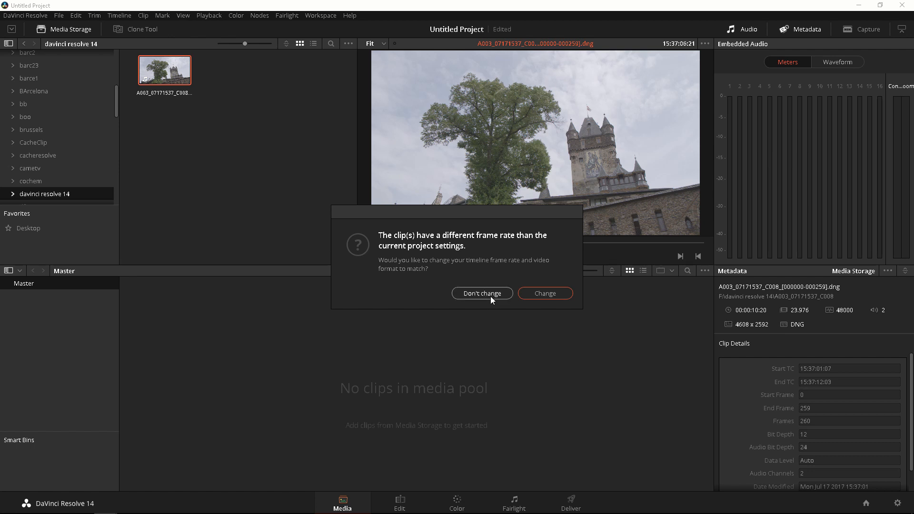
Add the castle DNG clip to the media pool choosing Don't change for the frame rate
click(482, 293)
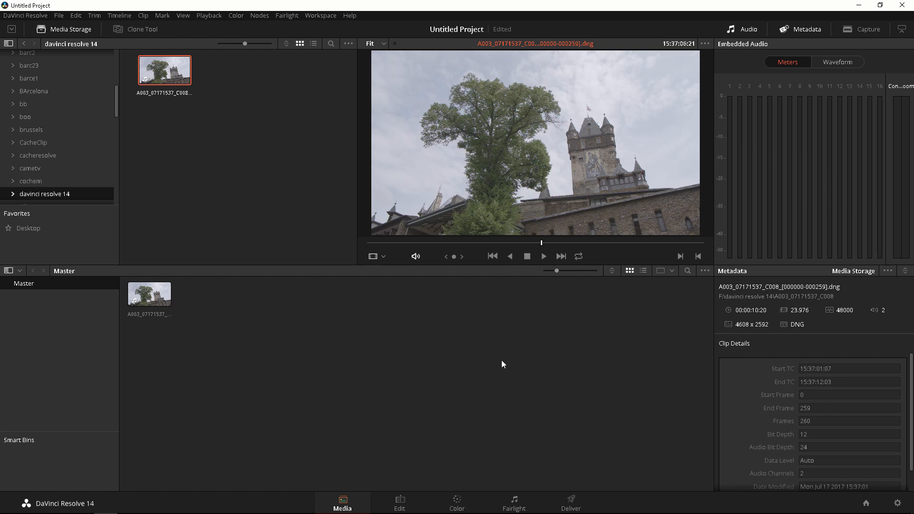
mouse_move(352, 337)
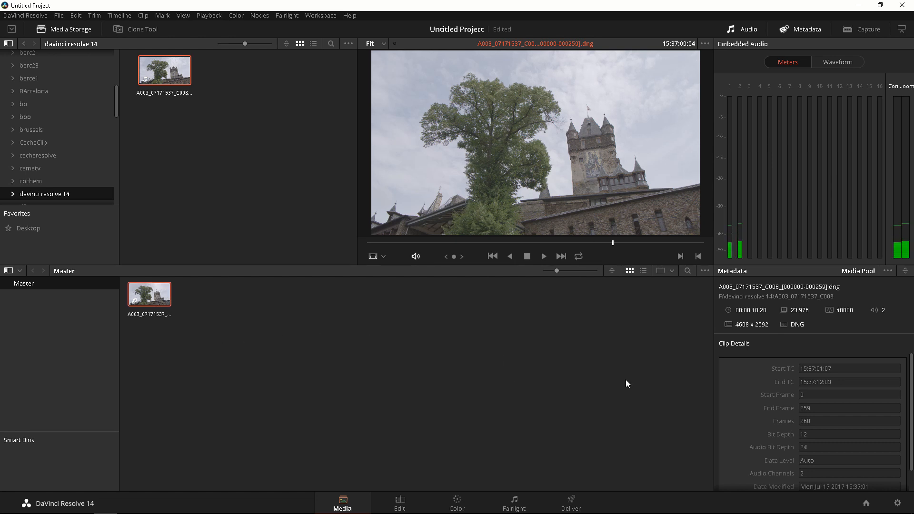
Toggle the Metadata panel off and on so the clip's full metadata shows at full height
scroll(down, 3)
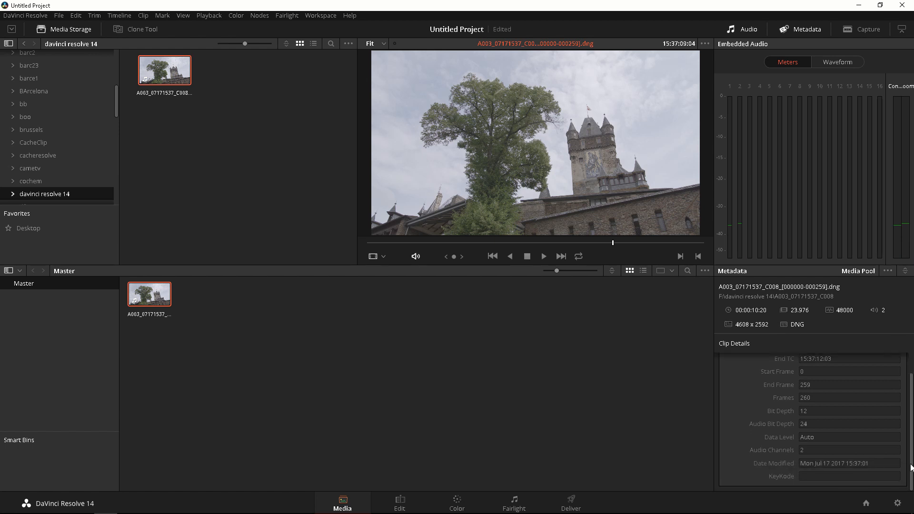
scroll(up, 3)
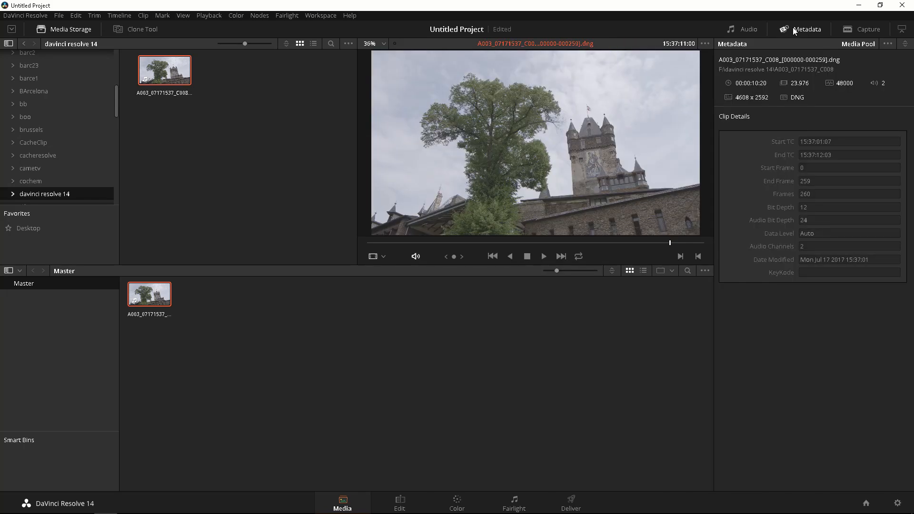
click(749, 29)
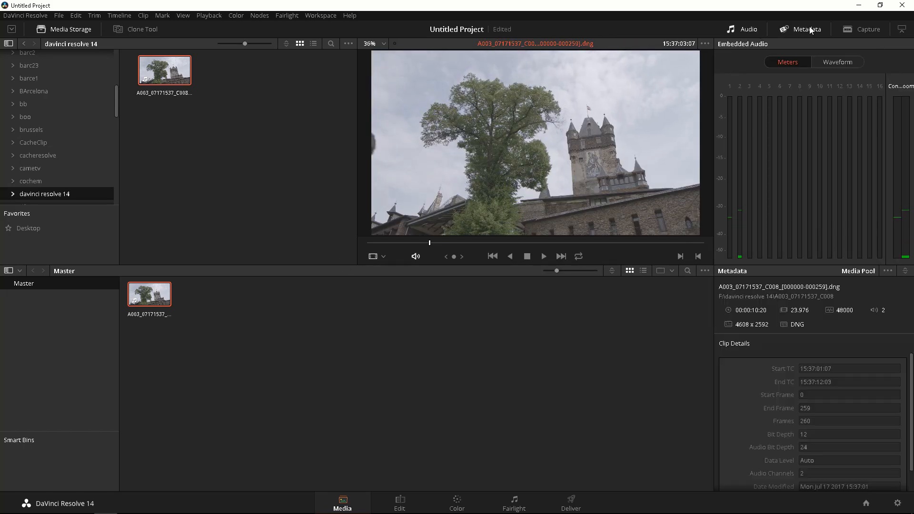
click(805, 30)
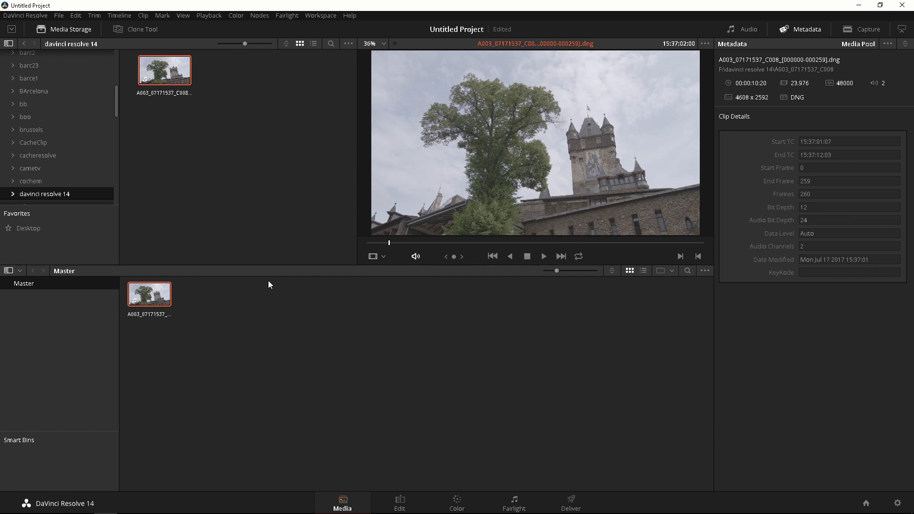
mouse_move(396, 247)
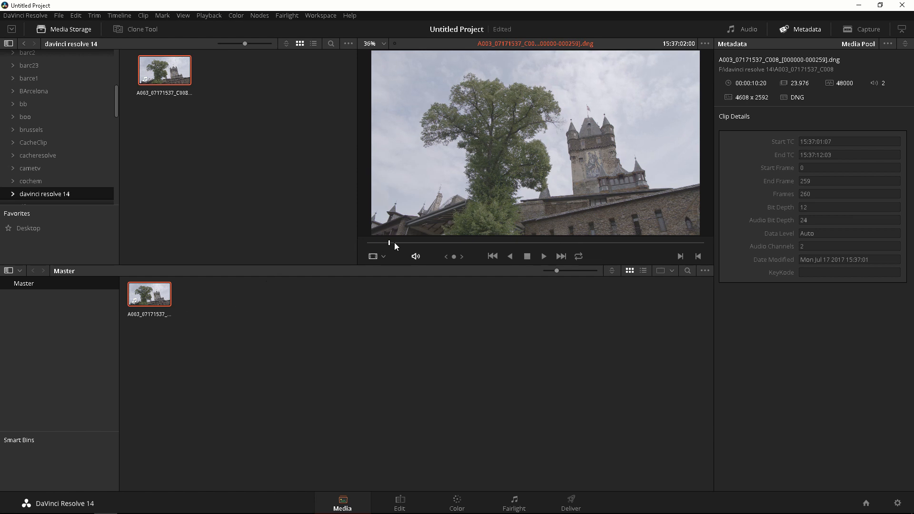
mouse_move(409, 440)
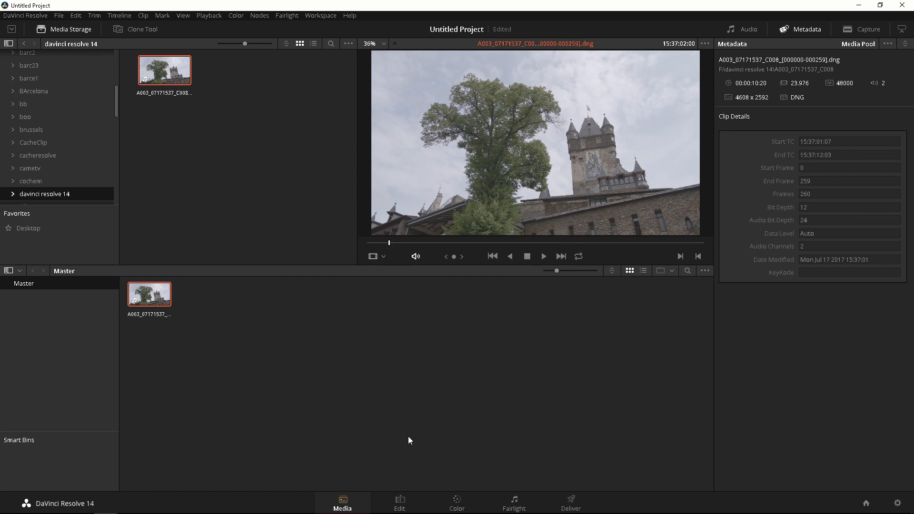
Switch to the Edit page with the castle clip in the source viewer
click(399, 503)
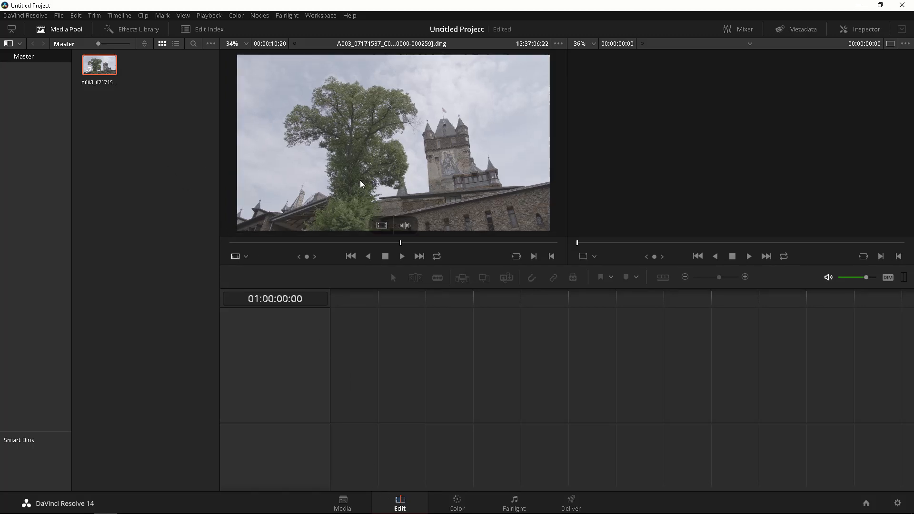
mouse_move(249, 246)
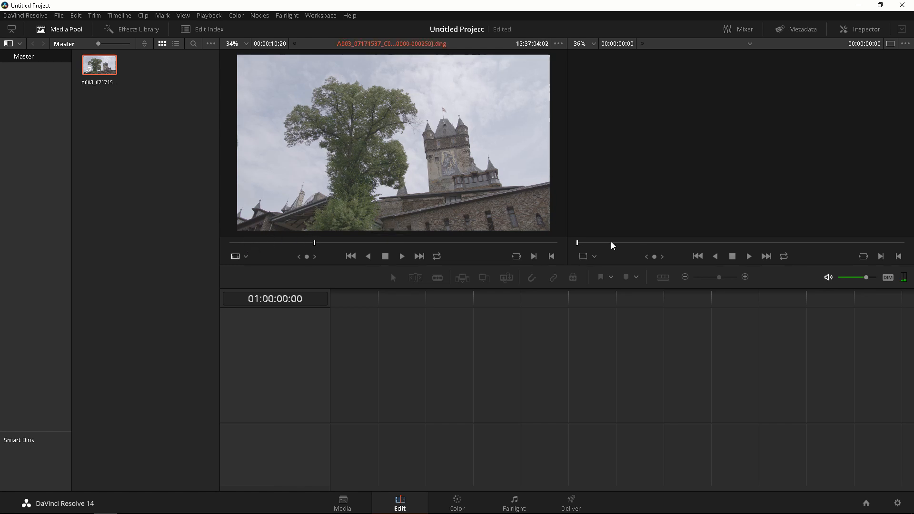
mouse_move(115, 92)
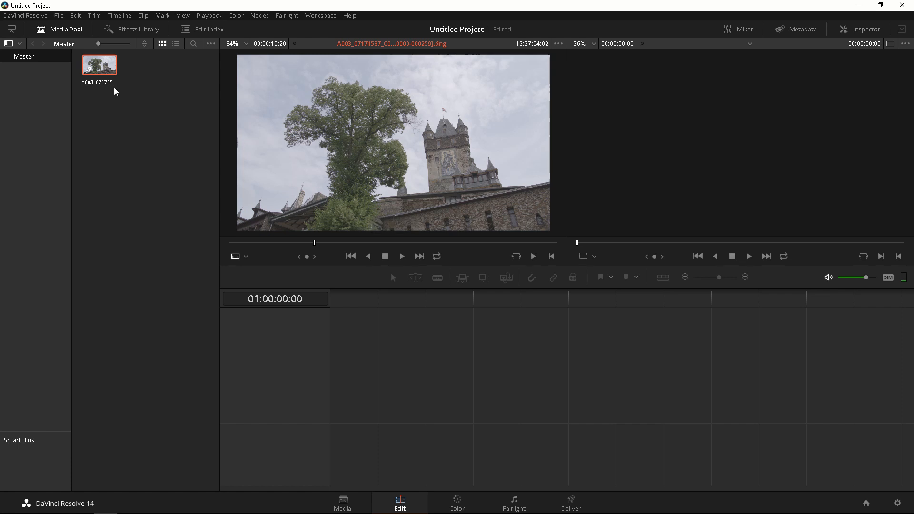
mouse_move(350, 406)
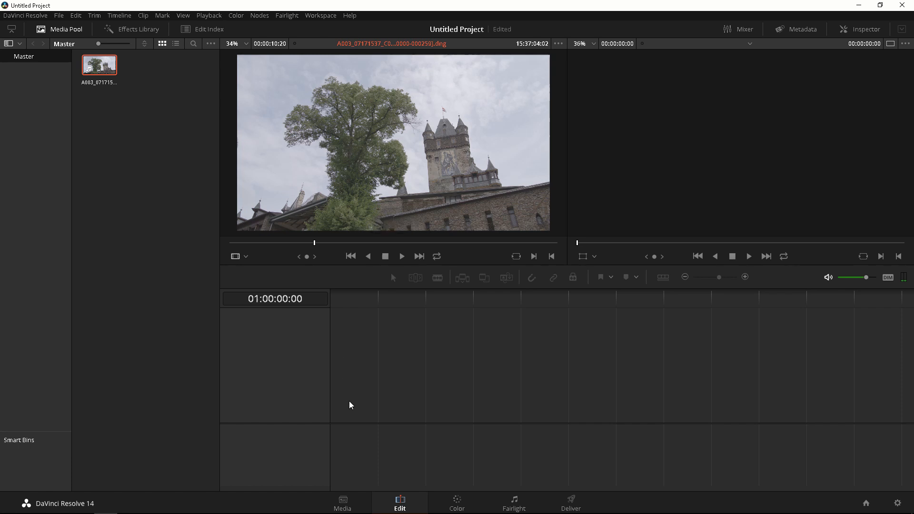
mouse_move(327, 220)
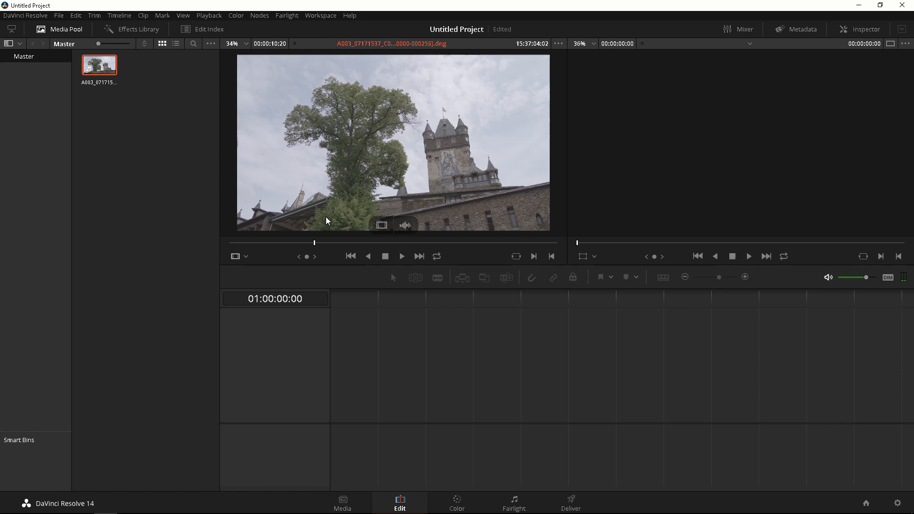
mouse_move(306, 248)
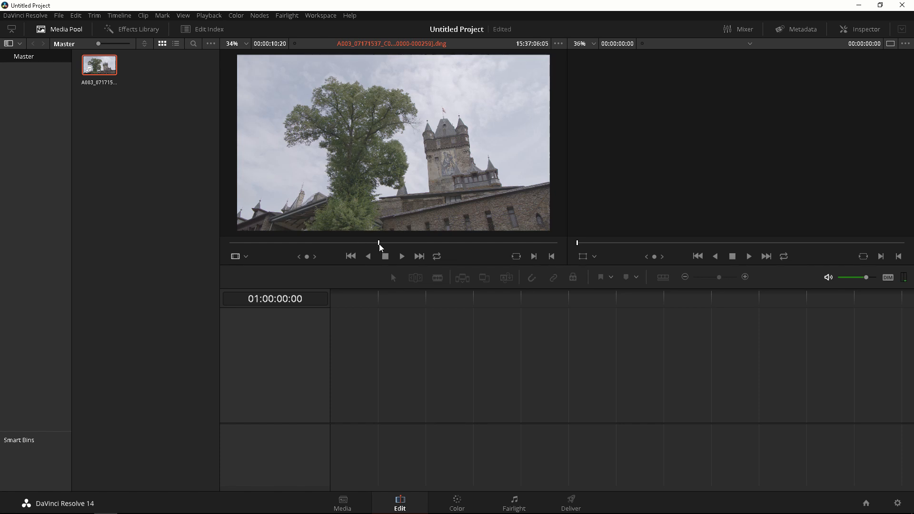
Mark an in point and an out point on the castle clip's source scrubber
right_click(380, 247)
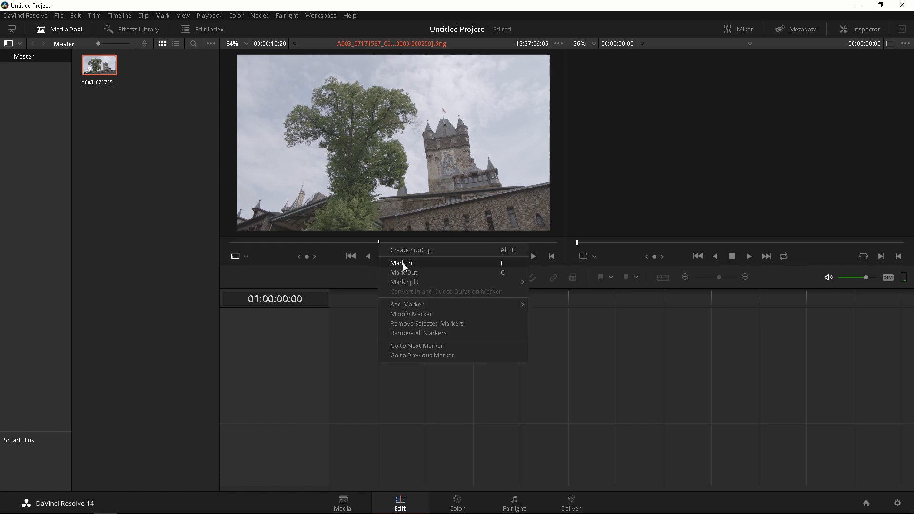
click(401, 256)
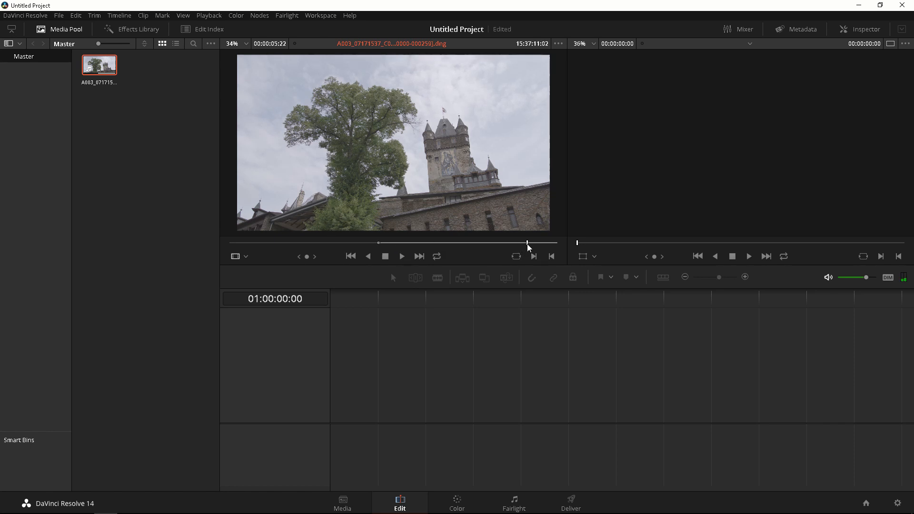
right_click(539, 246)
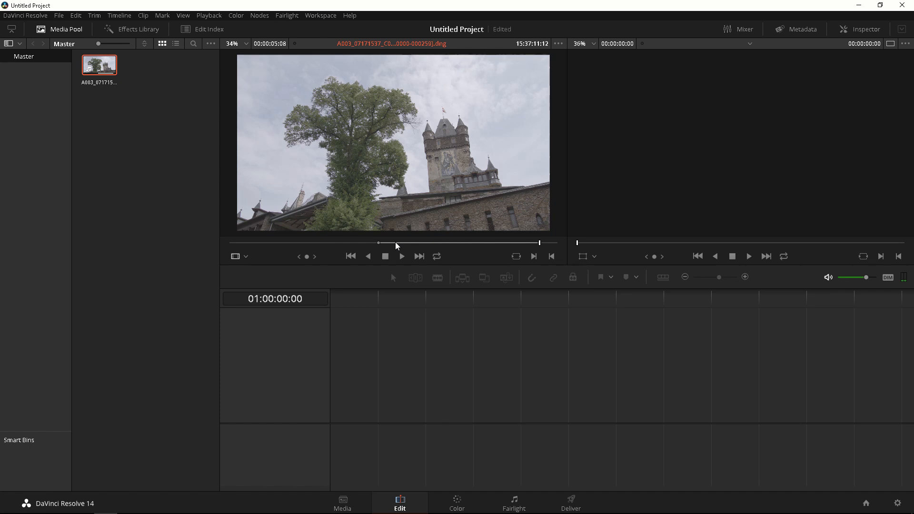
Convert the marked in–out range into a blue duration marker
right_click(397, 246)
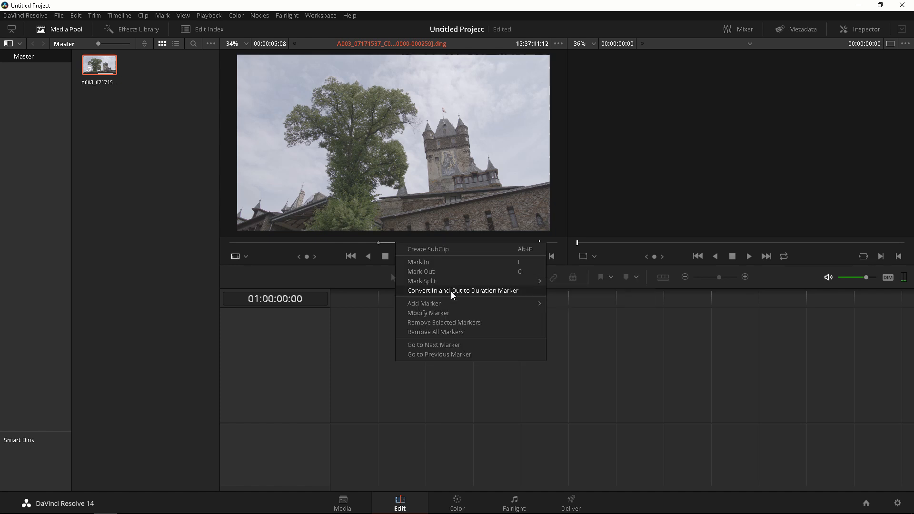
click(463, 290)
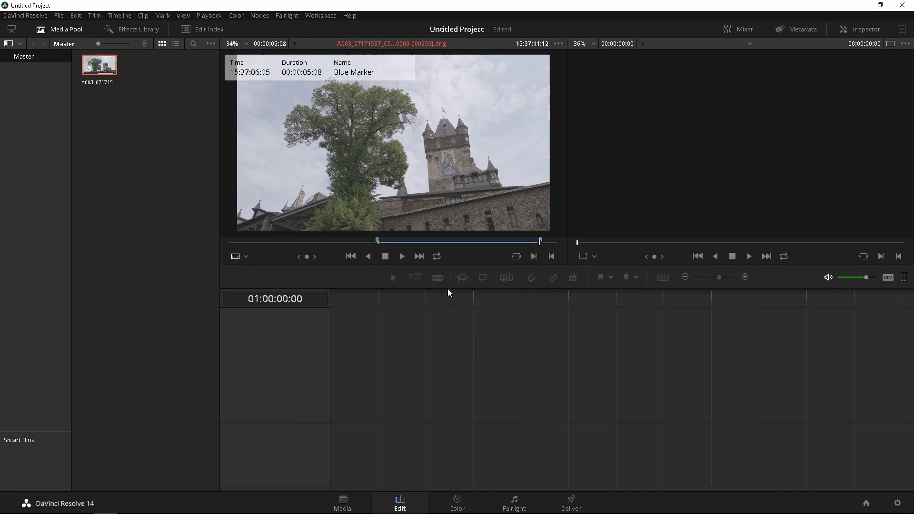
mouse_move(394, 143)
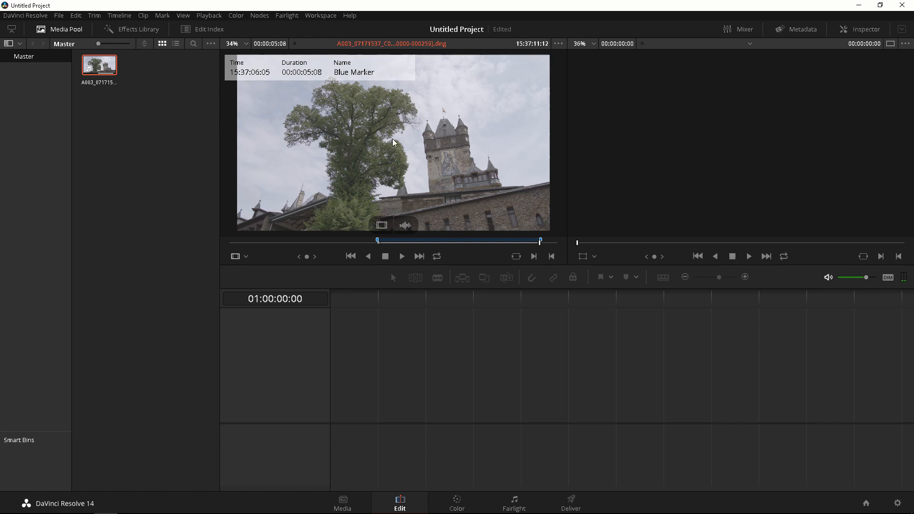
mouse_move(607, 155)
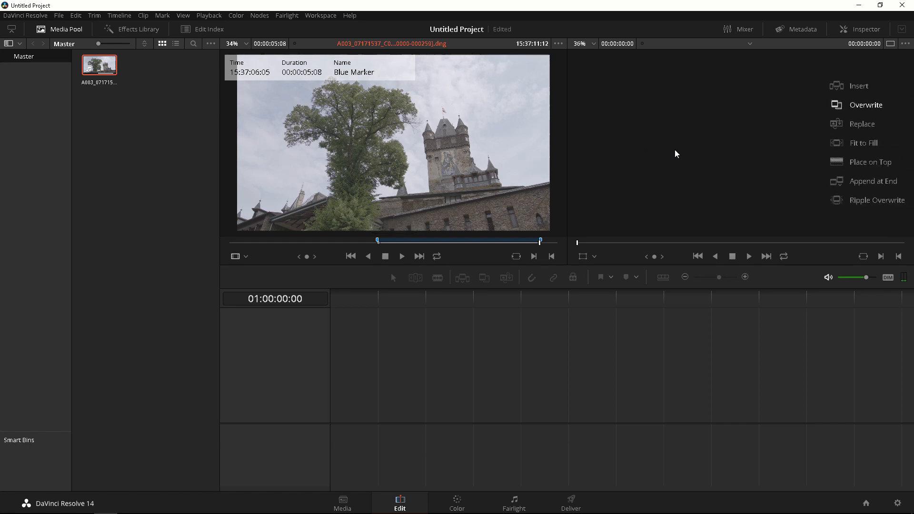
Overwrite the marked section onto a new Timeline 1, delete it again and clear the source marks
click(865, 105)
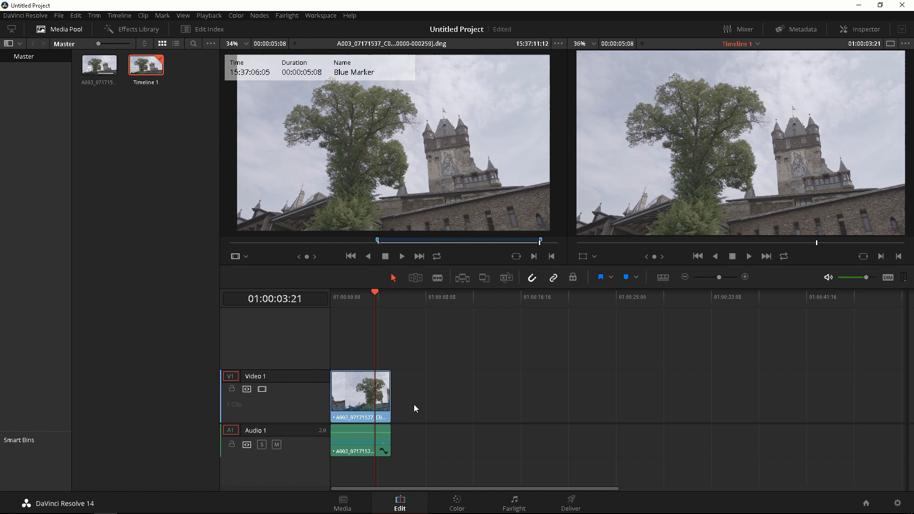
key(Delete)
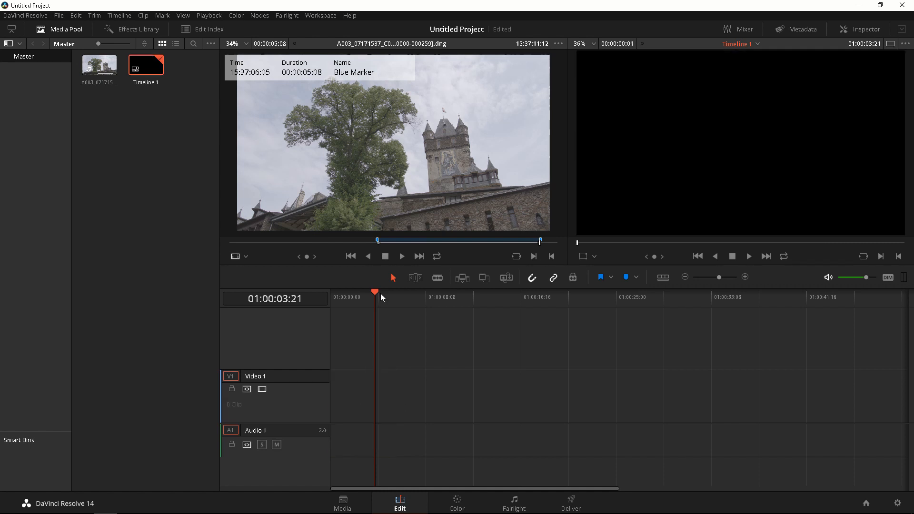
right_click(398, 240)
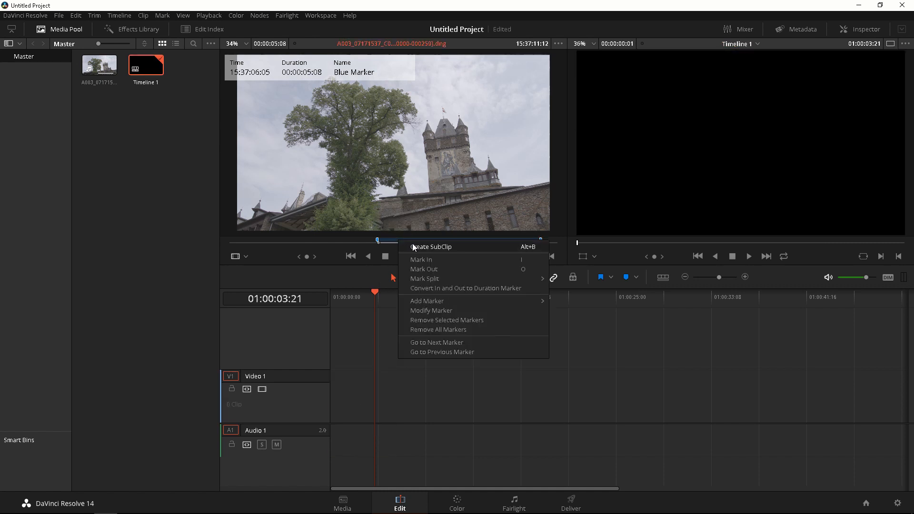
click(431, 325)
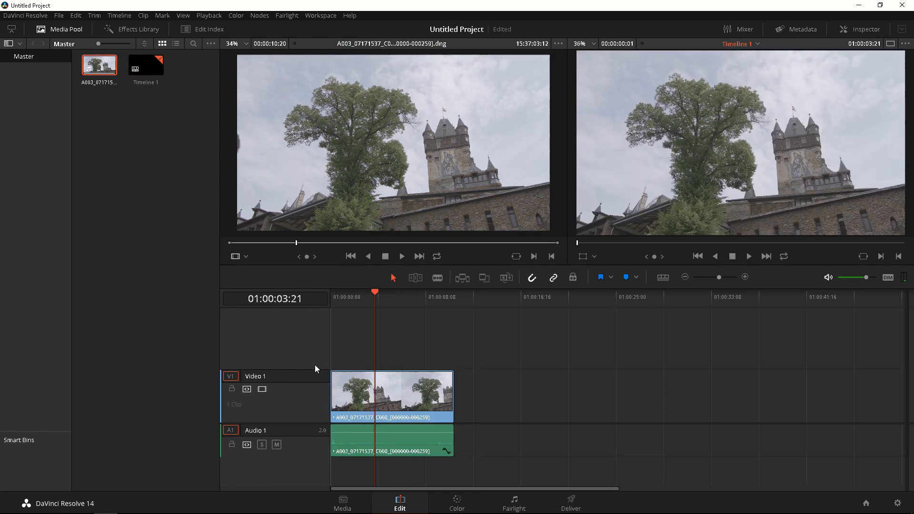
Select the castle clip on Timeline 1 to trim frames off its head
click(355, 297)
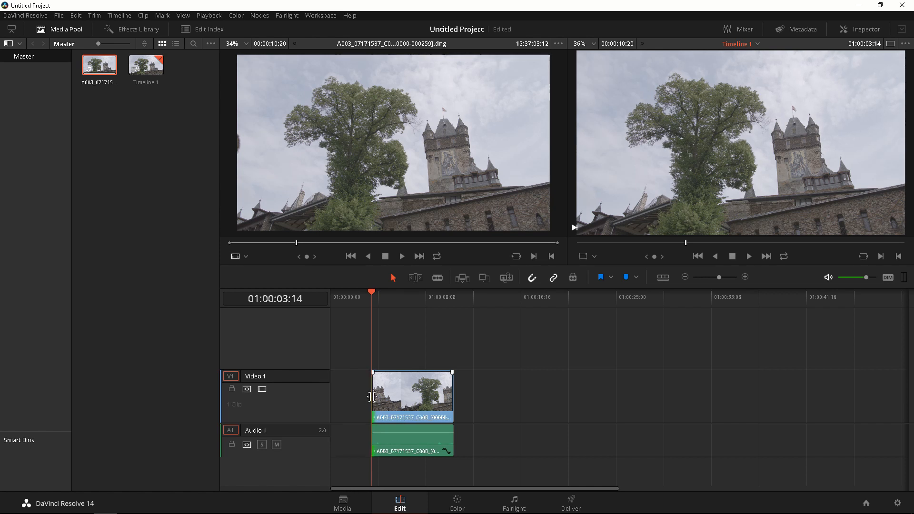
mouse_move(457, 386)
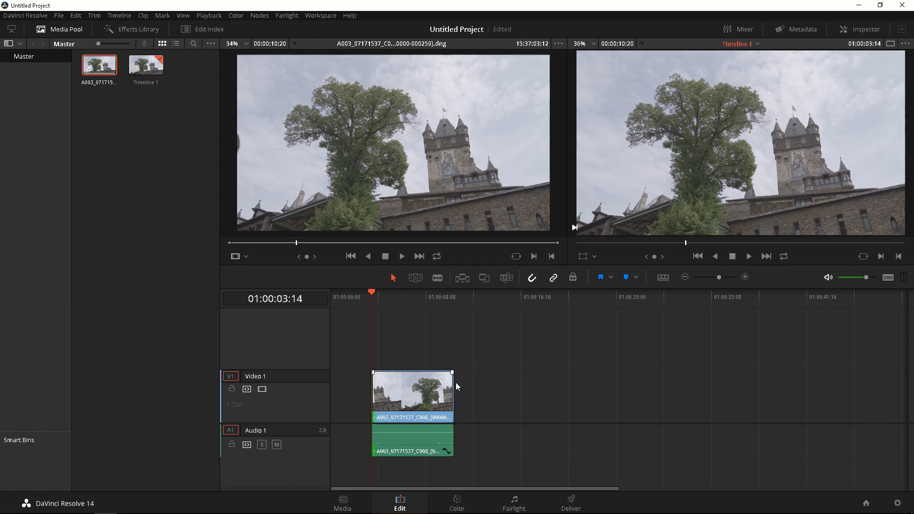